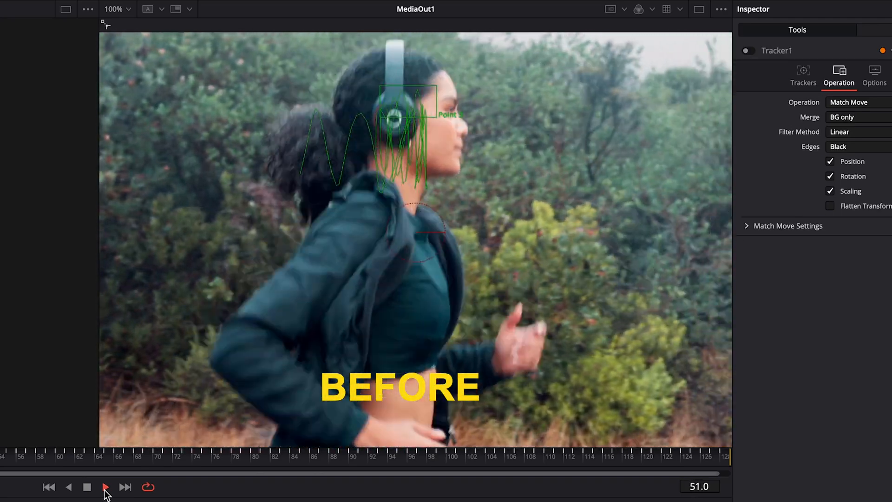
# - Play the running-woman clip to show its camera shake, then view its Fusion node graph
pyautogui.click(107, 490)
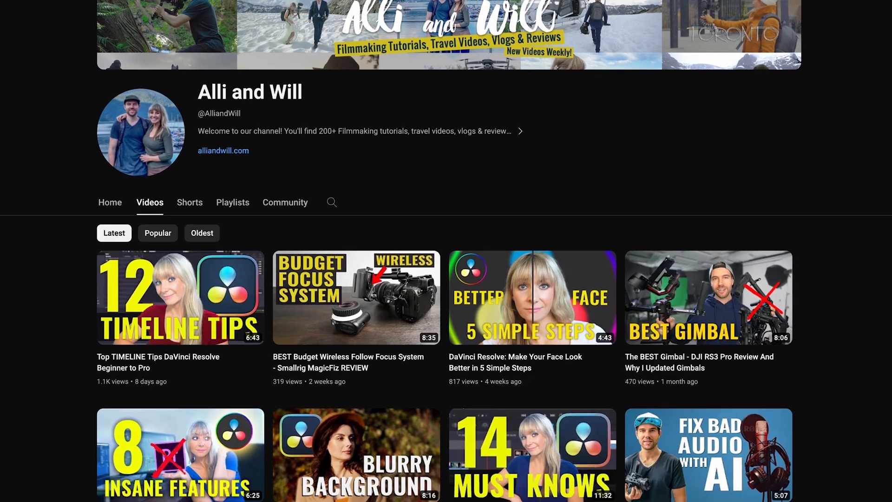
pyautogui.scroll(-3)
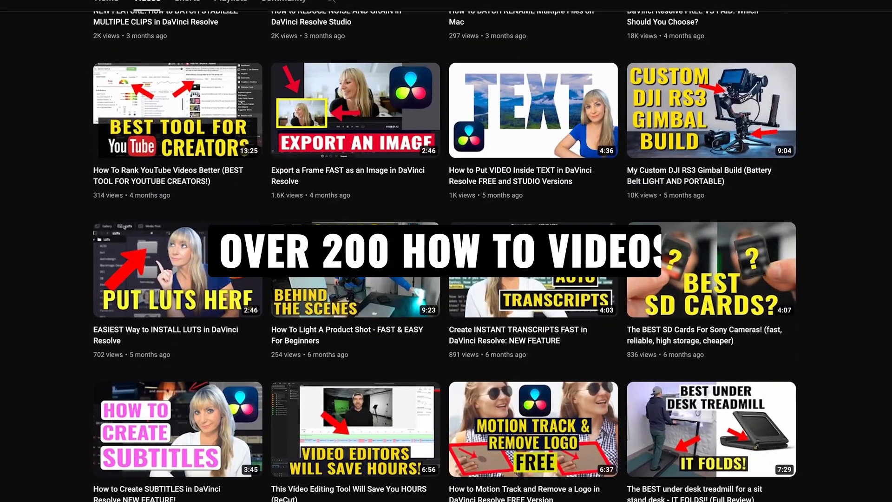
pyautogui.scroll(-3)
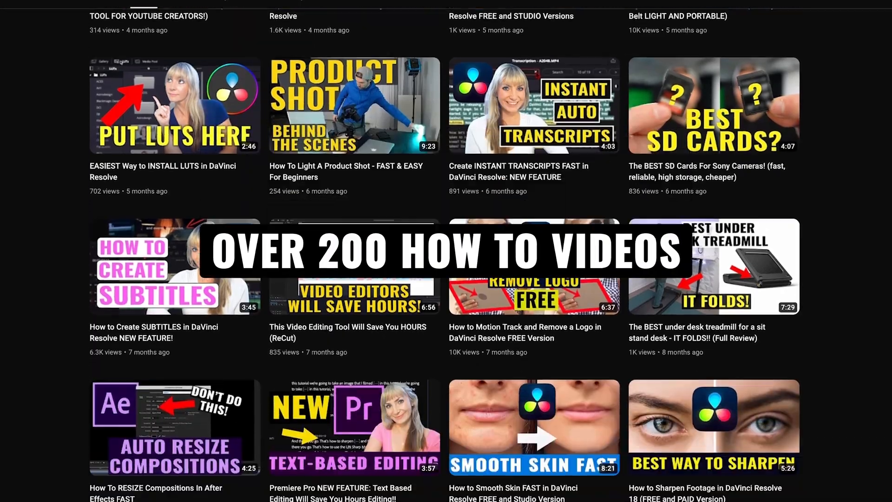
pyautogui.scroll(-3)
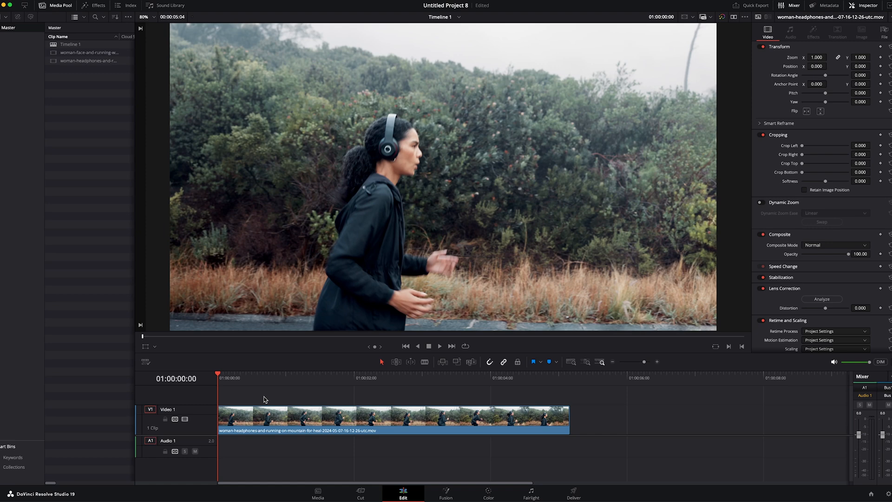
pyautogui.click(439, 346)
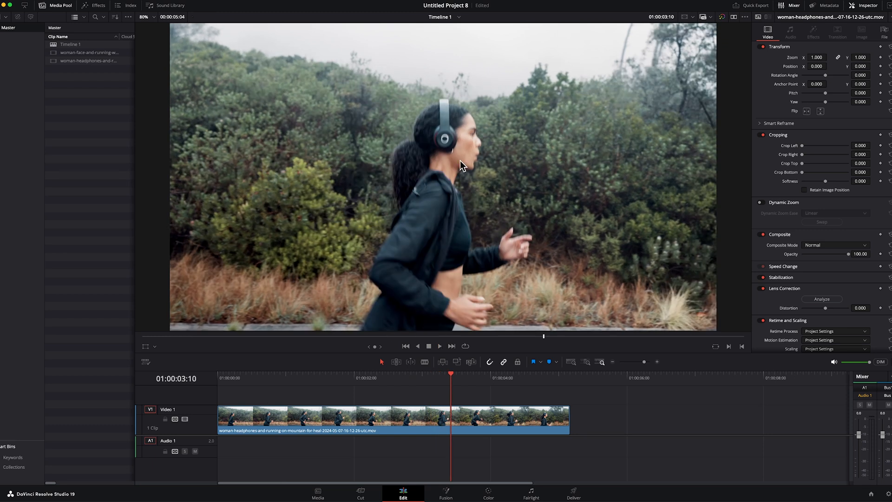
pyautogui.moveTo(416, 149)
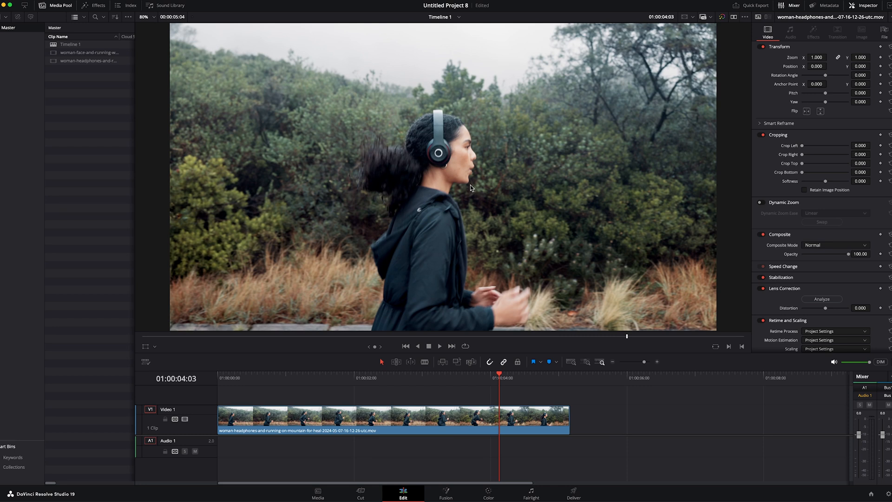
pyautogui.moveTo(389, 162)
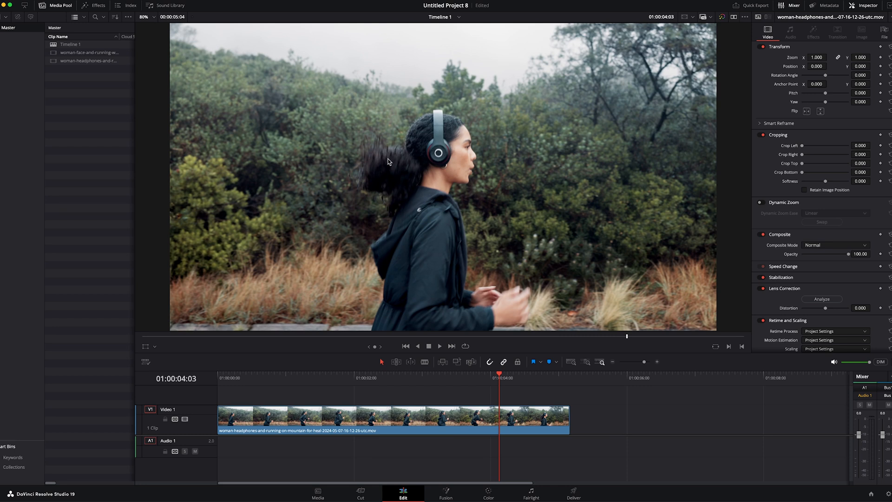
pyautogui.moveTo(450, 495)
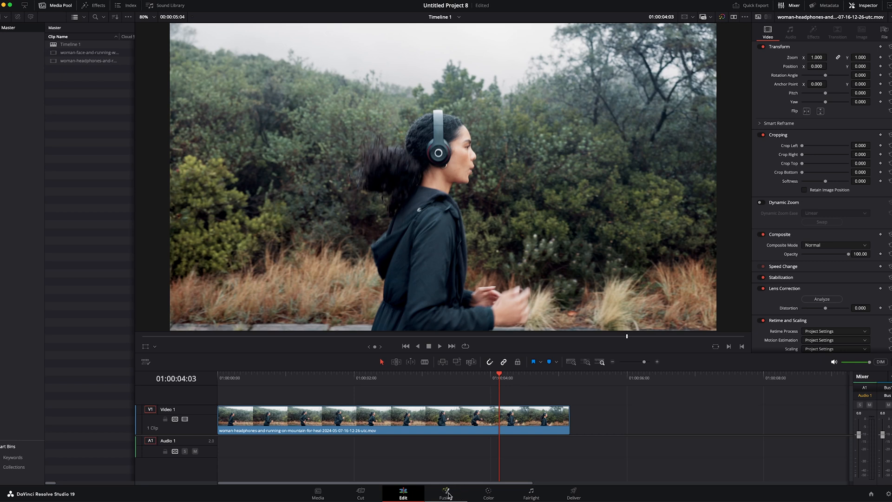
pyautogui.click(445, 490)
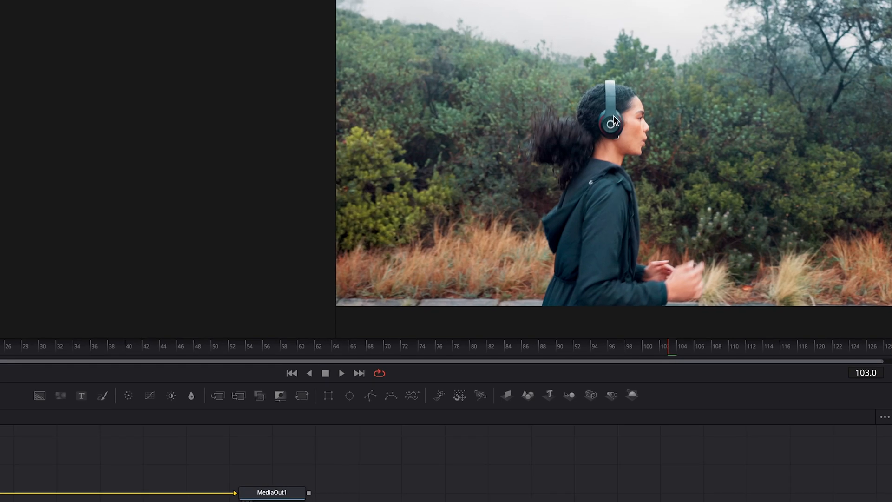
pyautogui.moveTo(641, 172)
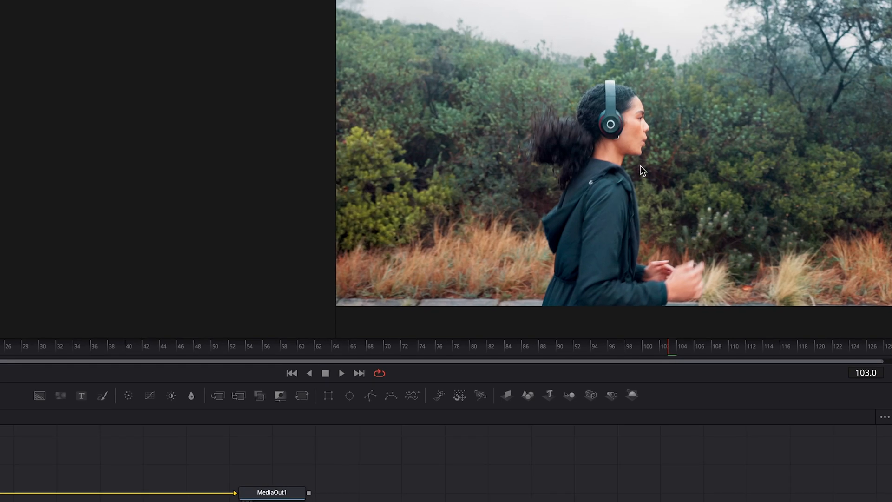
pyautogui.moveTo(613, 157)
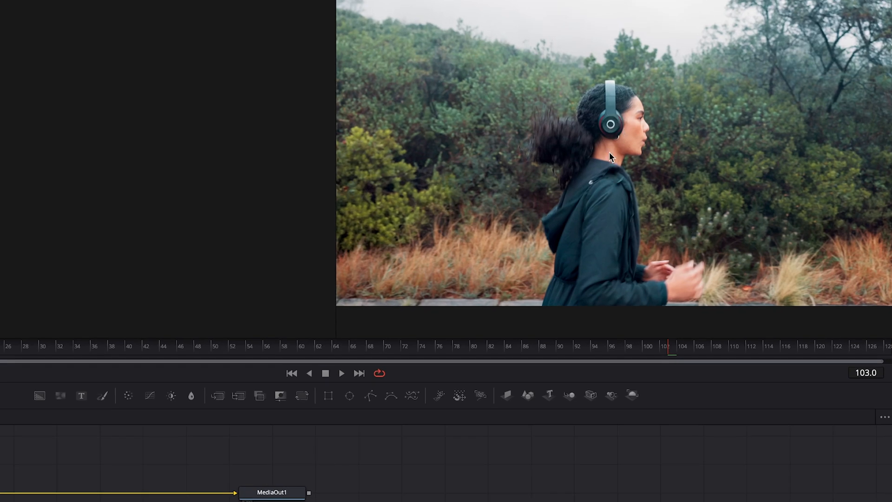
pyautogui.moveTo(607, 142)
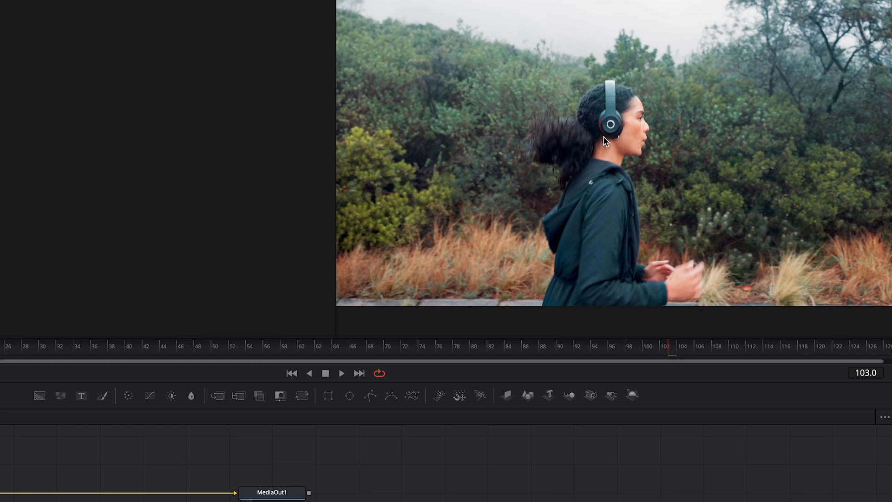
pyautogui.moveTo(617, 134)
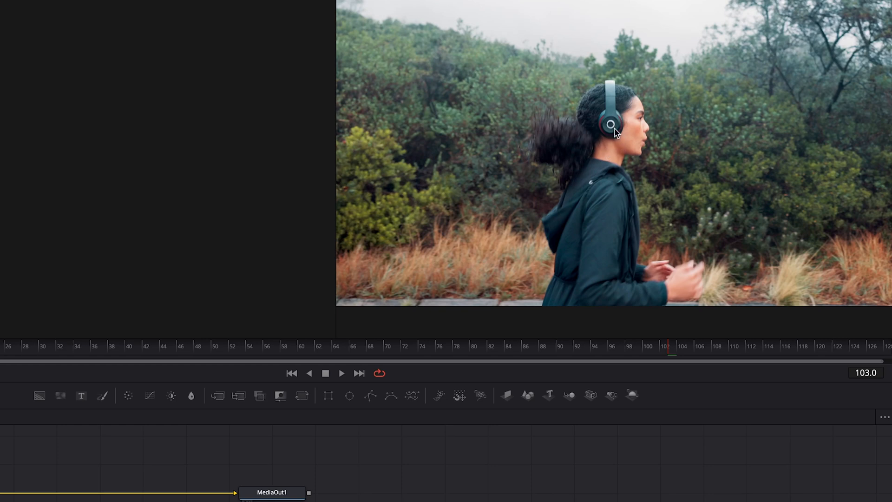
pyautogui.moveTo(616, 138)
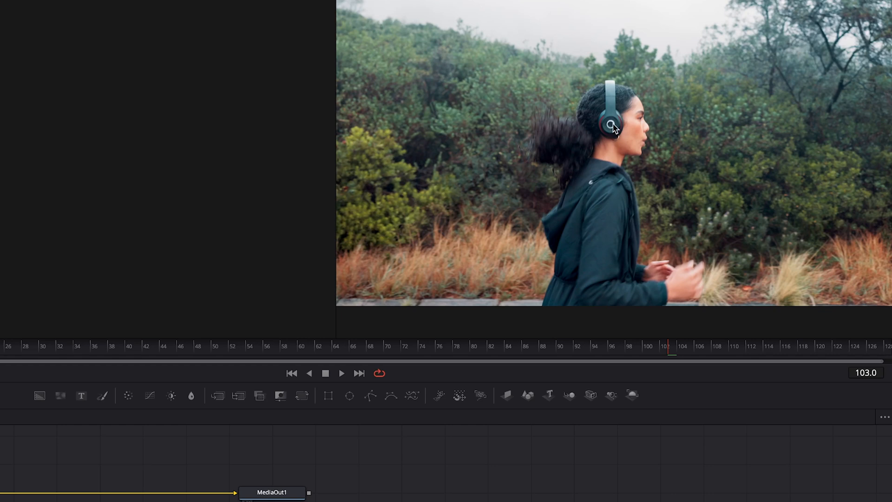
pyautogui.moveTo(617, 140)
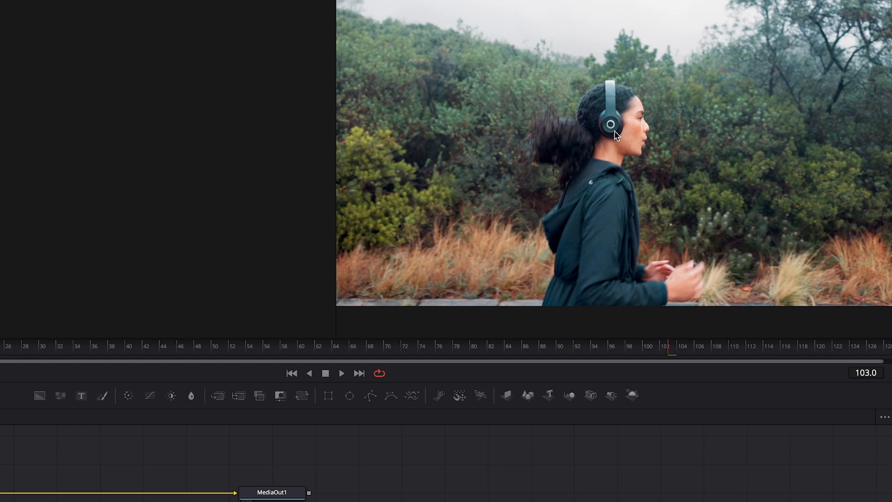
pyautogui.moveTo(552, 130)
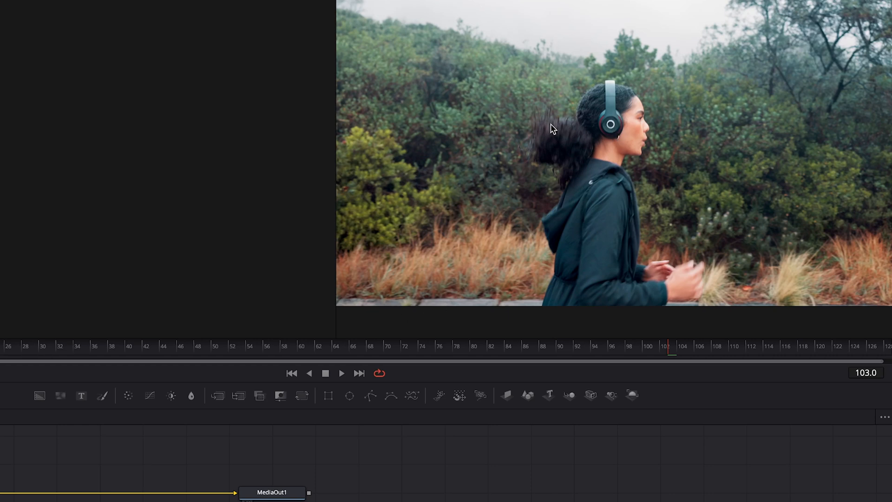
pyautogui.moveTo(638, 158)
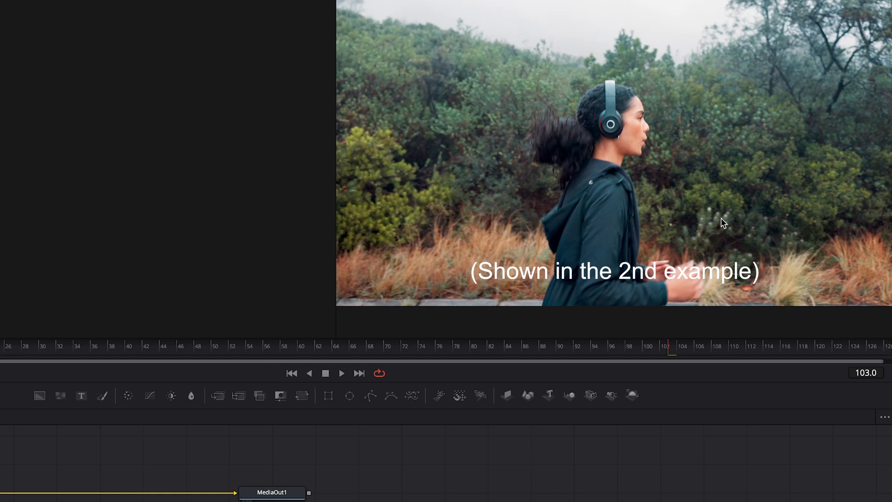
pyautogui.moveTo(342, 274)
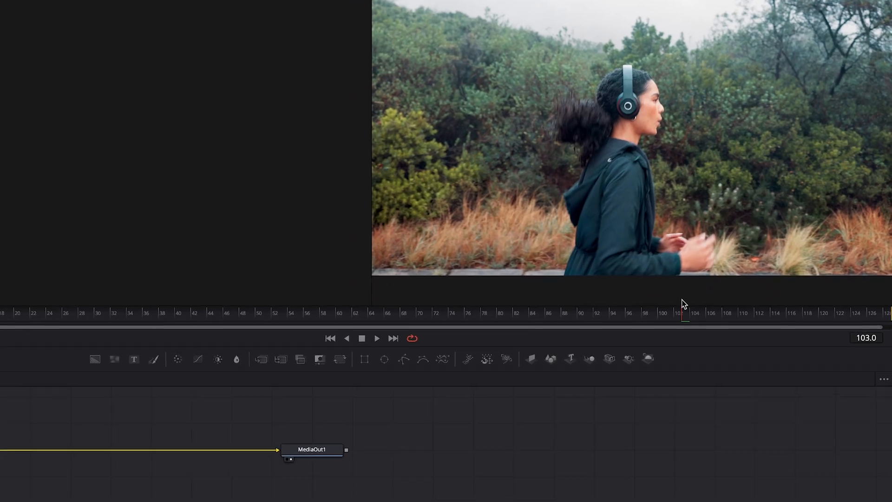
pyautogui.click(530, 488)
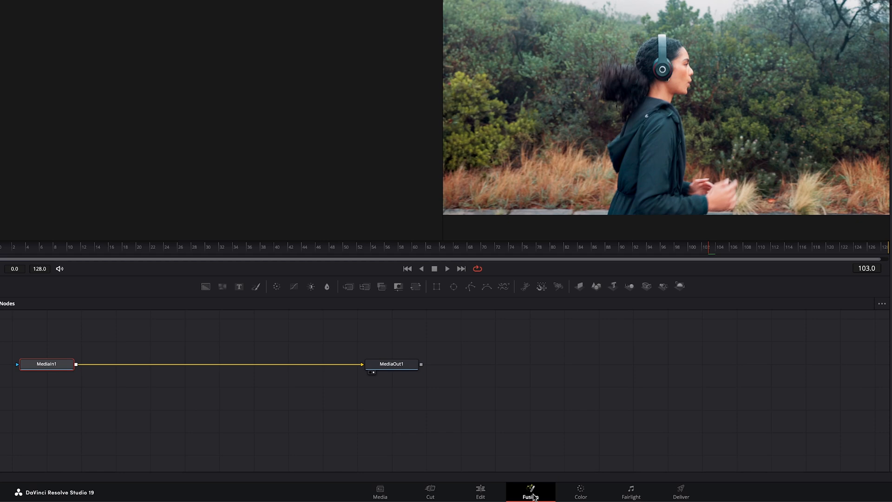
pyautogui.moveTo(601, 322)
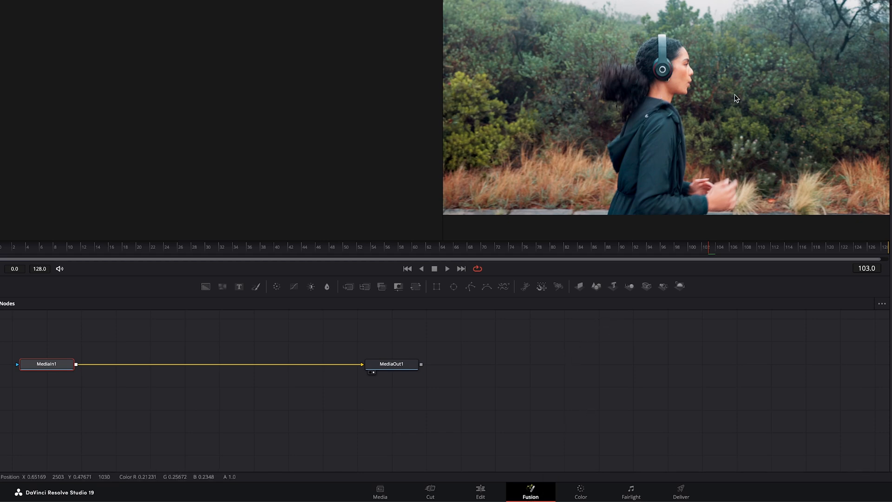
pyautogui.moveTo(677, 109)
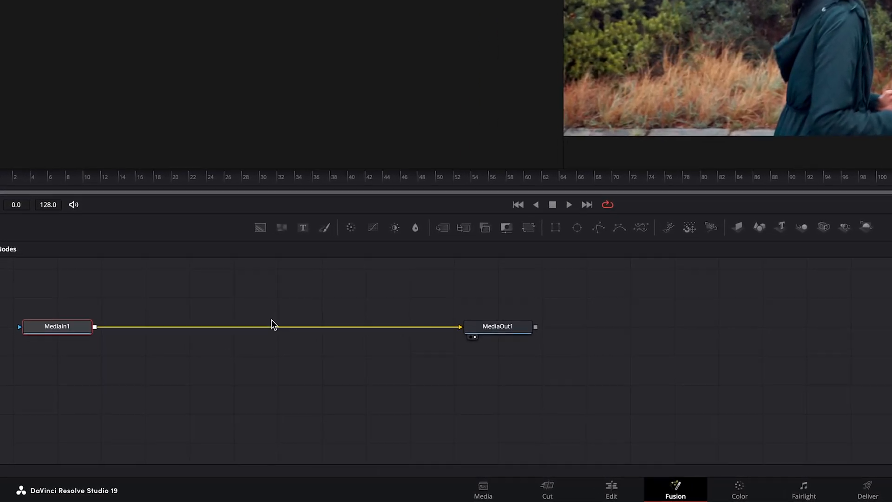
# - Add a Tracker node and insert Tracker1 on the MediaIn1–MediaOut1 link
pyautogui.rightClick(274, 325)
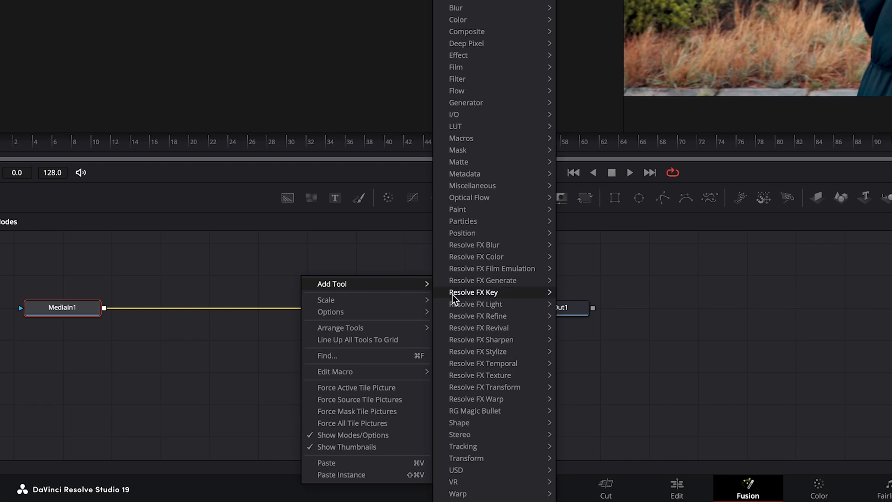
pyautogui.moveTo(481, 447)
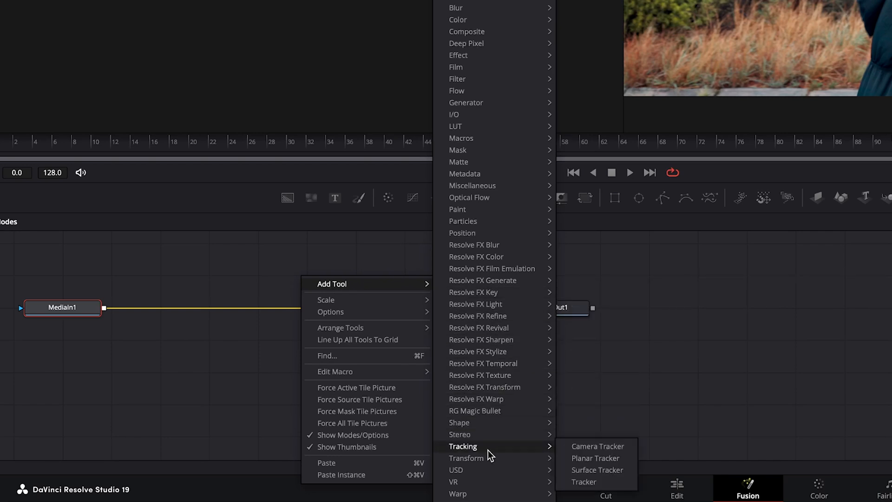
pyautogui.moveTo(584, 481)
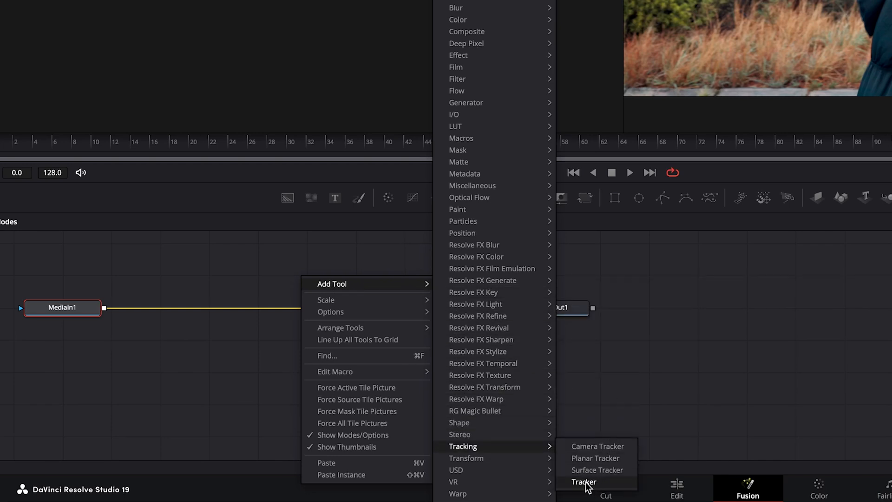
pyautogui.click(583, 482)
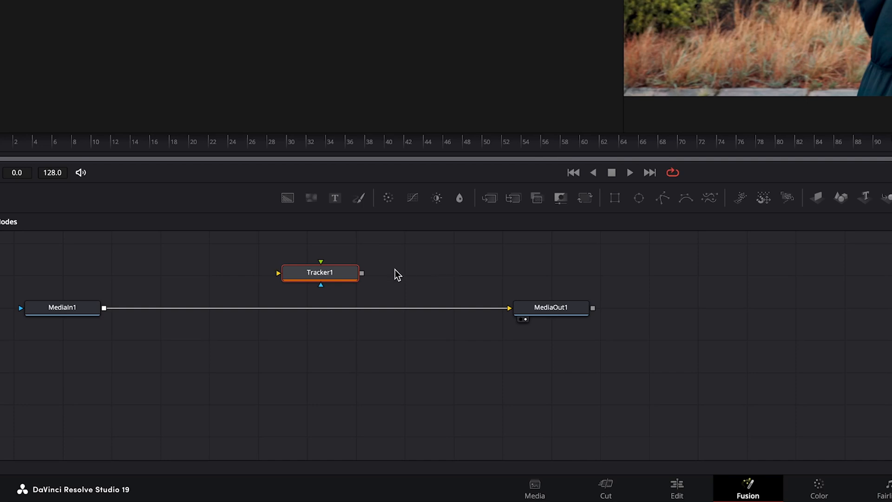
pyautogui.moveTo(319, 271); pyautogui.dragTo(310, 307)
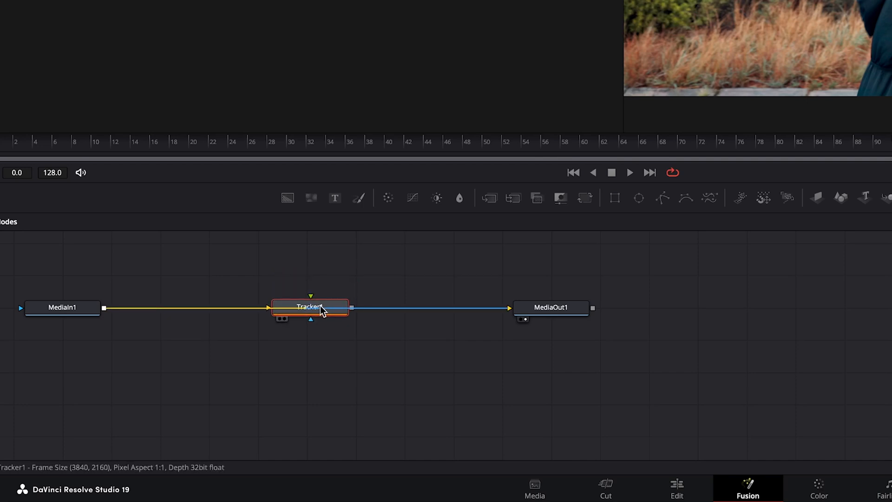
pyautogui.moveTo(310, 307); pyautogui.dragTo(290, 312)
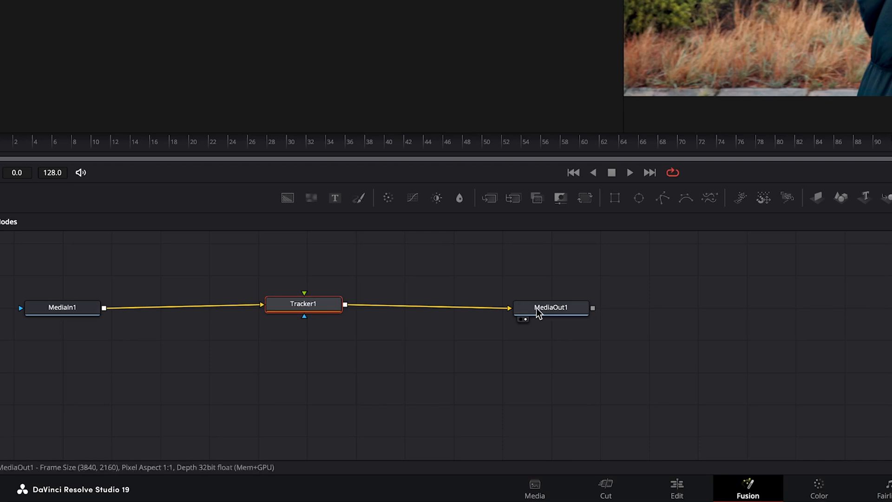
pyautogui.click(309, 304)
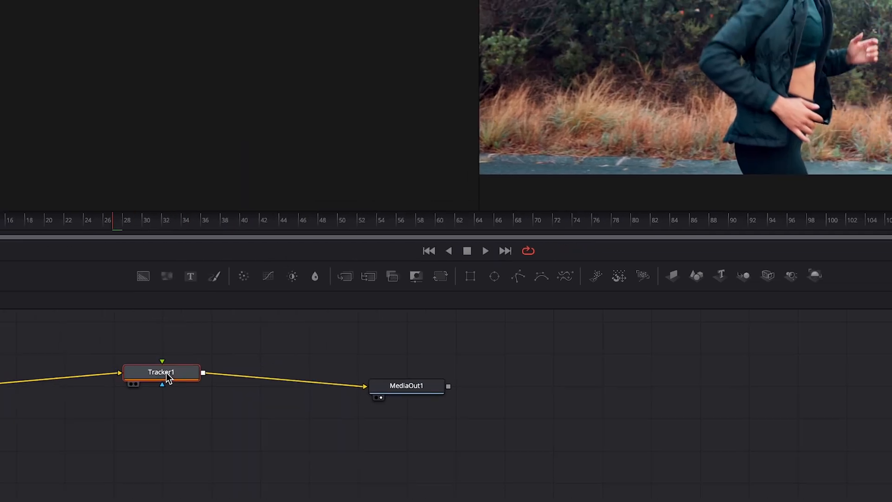
# - In Tracker1's Inspector, add a Point tracker, delete IntelliTrack 1, and set Adaptive Mode to Best match
pyautogui.doubleClick(162, 372)
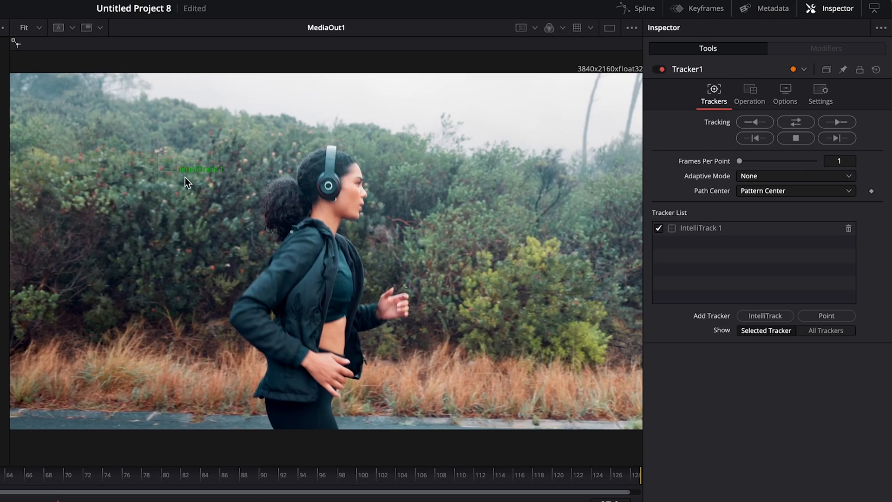
pyautogui.moveTo(189, 178)
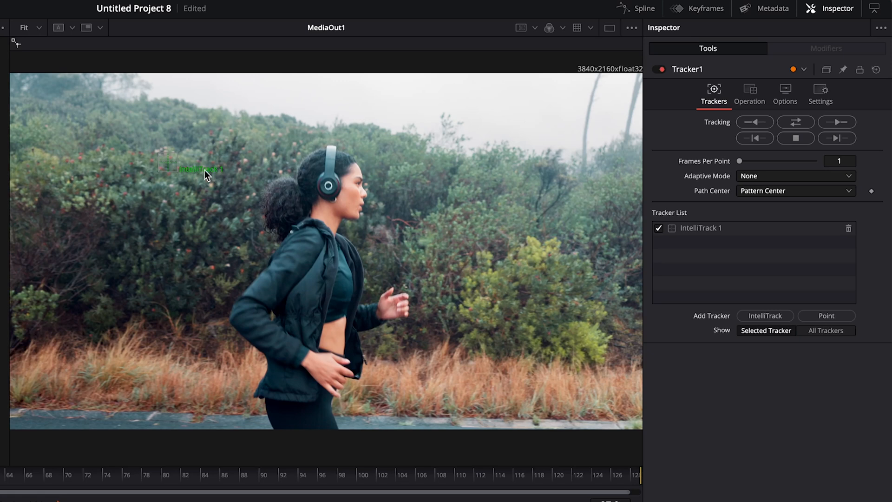
pyautogui.moveTo(194, 183)
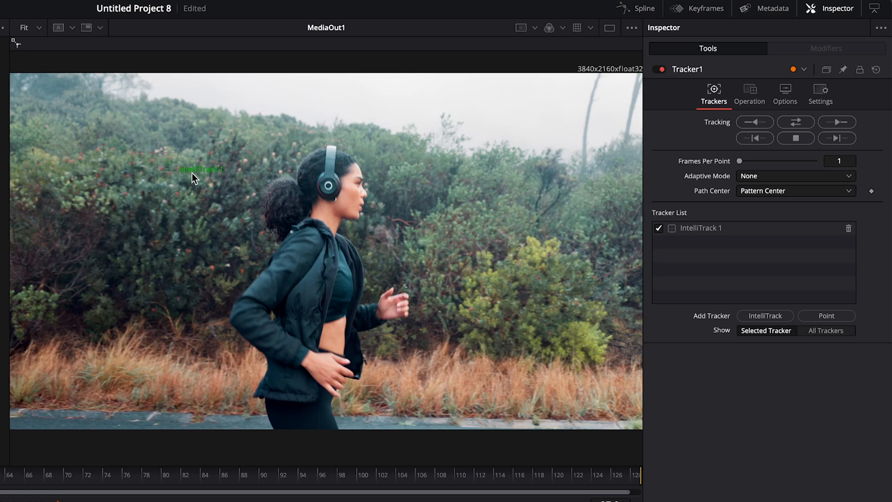
pyautogui.click(837, 8)
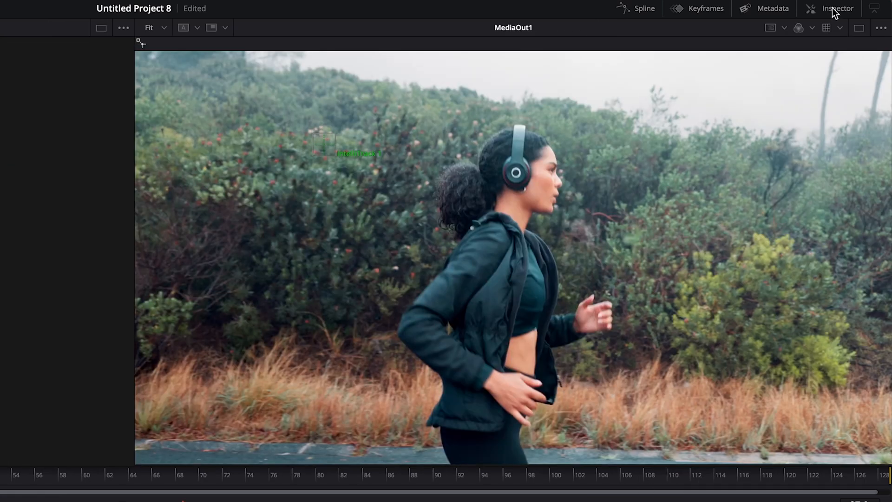
pyautogui.click(837, 8)
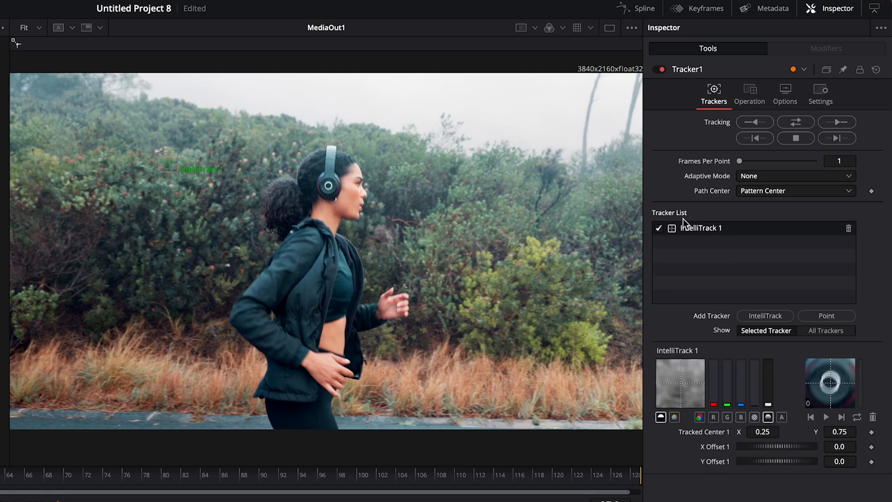
pyautogui.moveTo(725, 324)
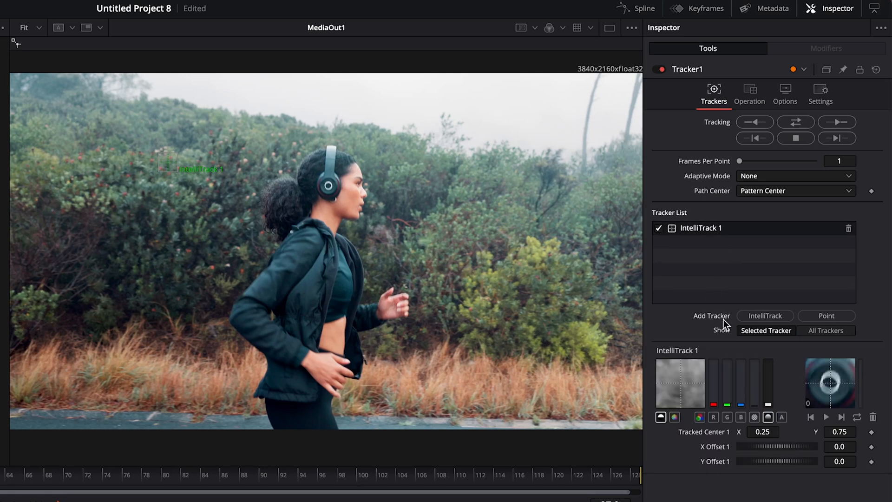
pyautogui.click(826, 316)
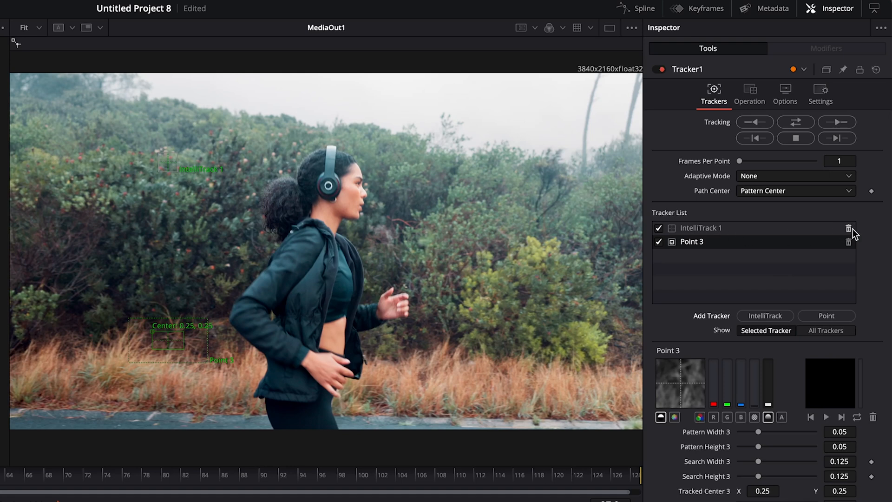
pyautogui.click(849, 228)
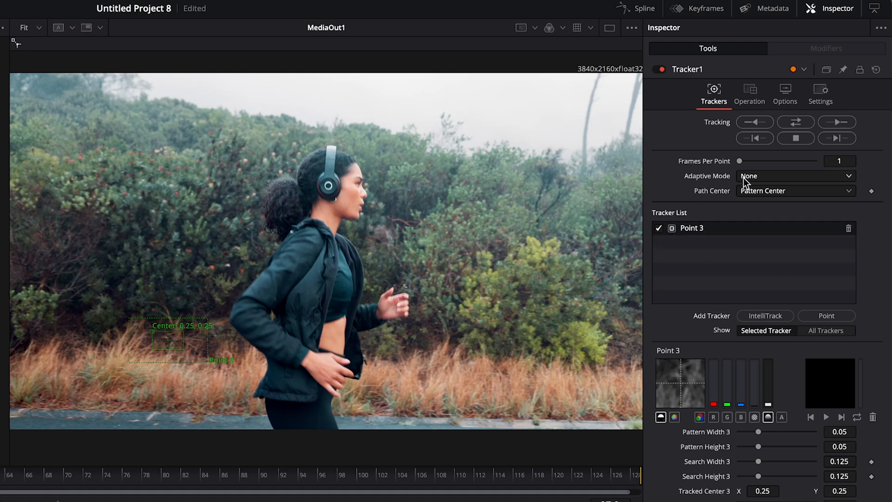
pyautogui.click(796, 176)
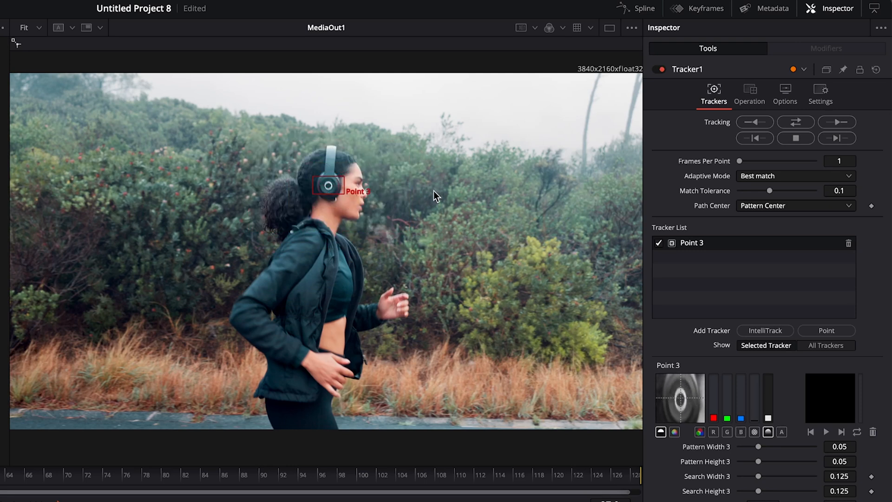
# - View the footage at 100%, go to the first frame, and raise match tolerance to 0.1516
pyautogui.click(24, 27)
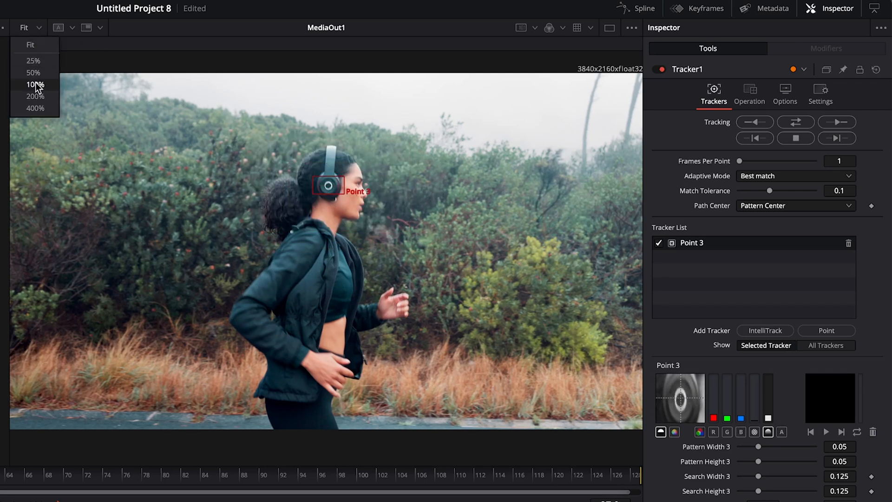
pyautogui.click(31, 85)
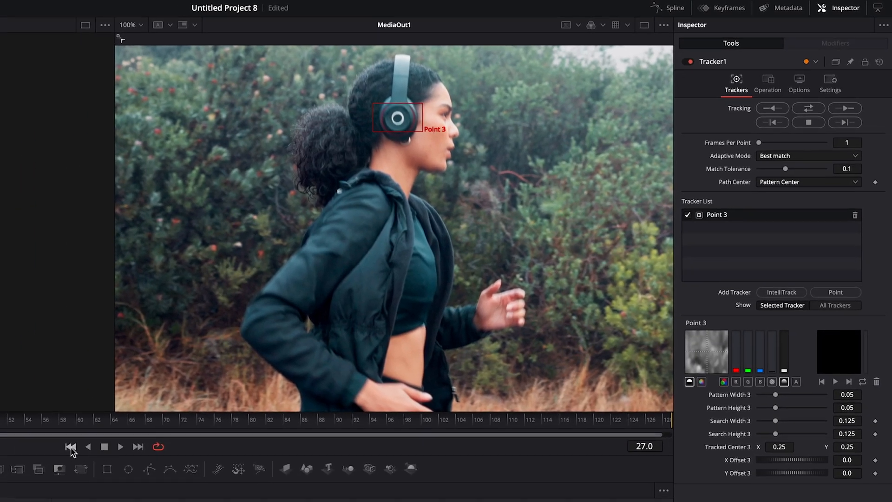
pyautogui.click(71, 447)
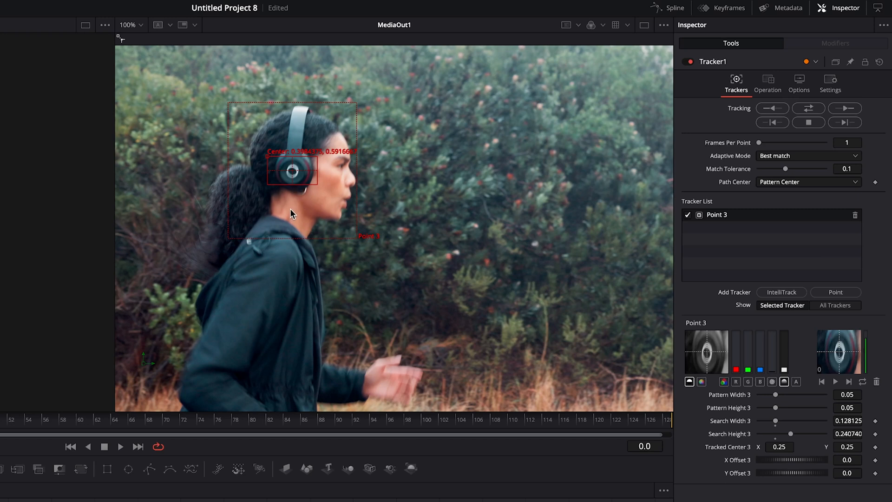
pyautogui.moveTo(305, 215)
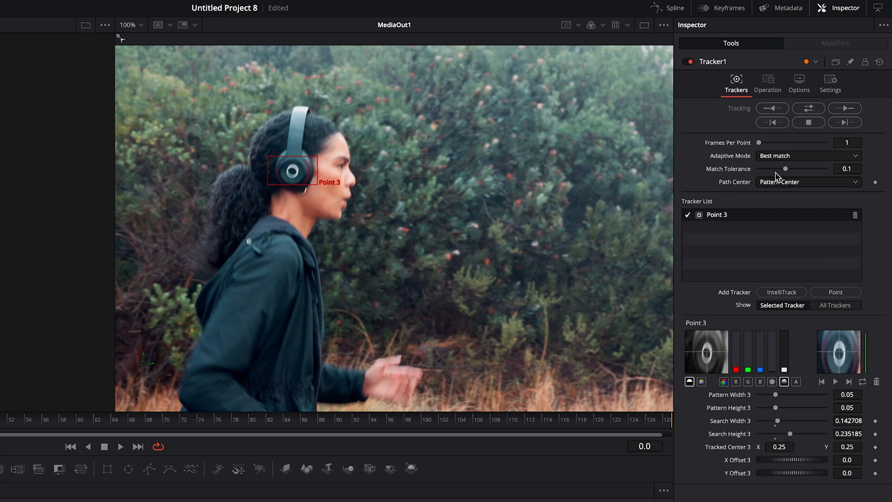
pyautogui.moveTo(786, 168); pyautogui.dragTo(798, 168)
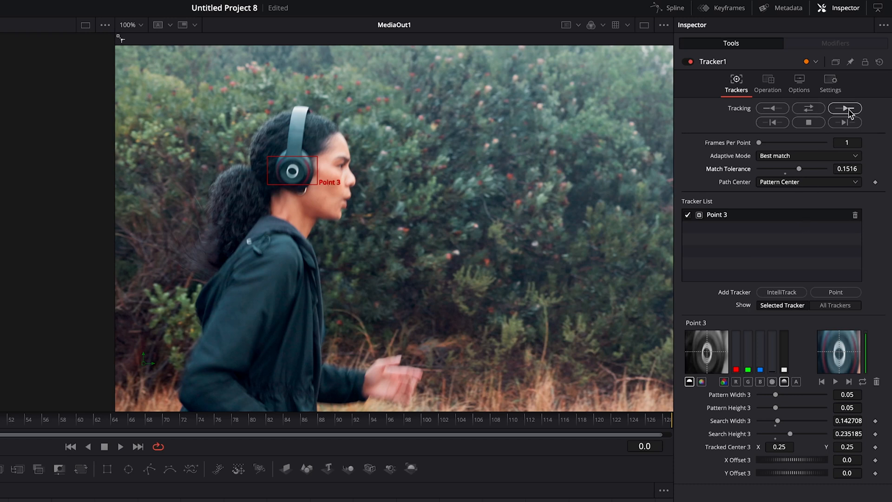
pyautogui.moveTo(845, 108)
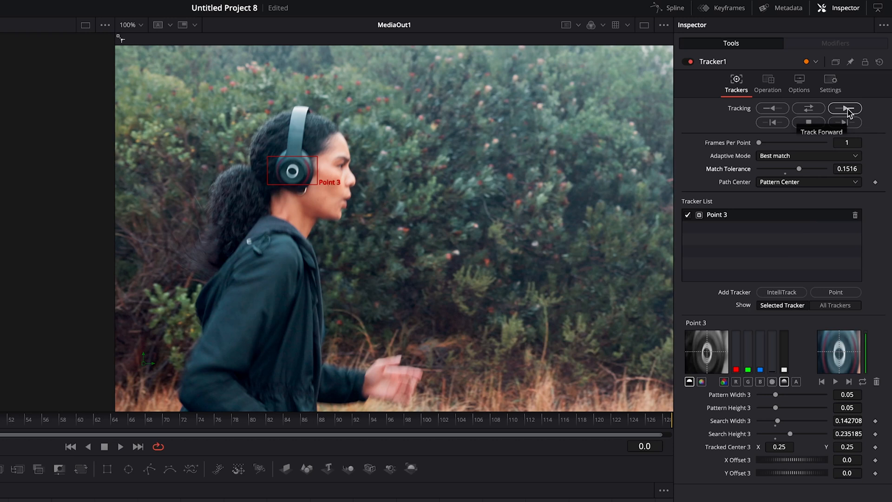
pyautogui.moveTo(734, 118)
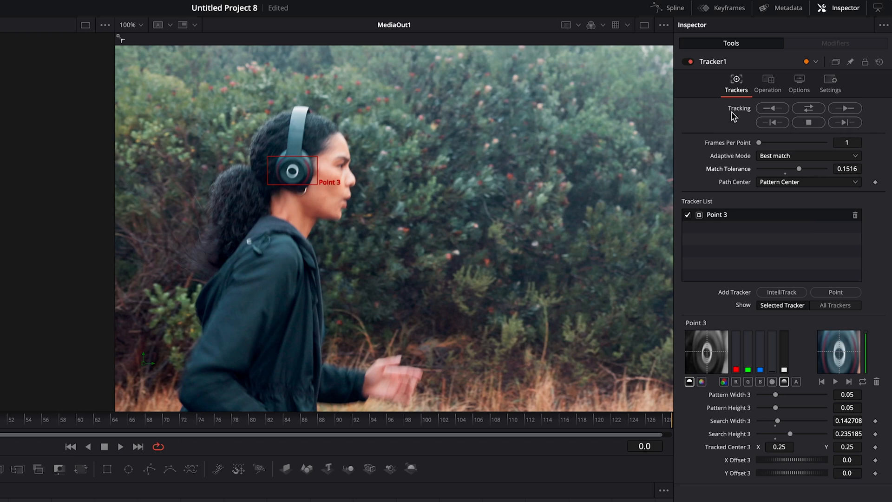
# - Track Point 3 forward to frame 128, recording the headphone's motion path
pyautogui.click(845, 108)
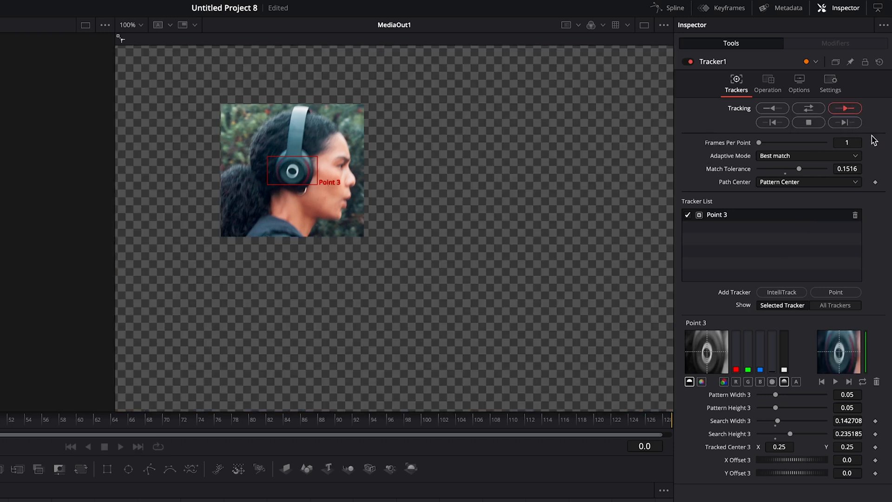
pyautogui.click(844, 107)
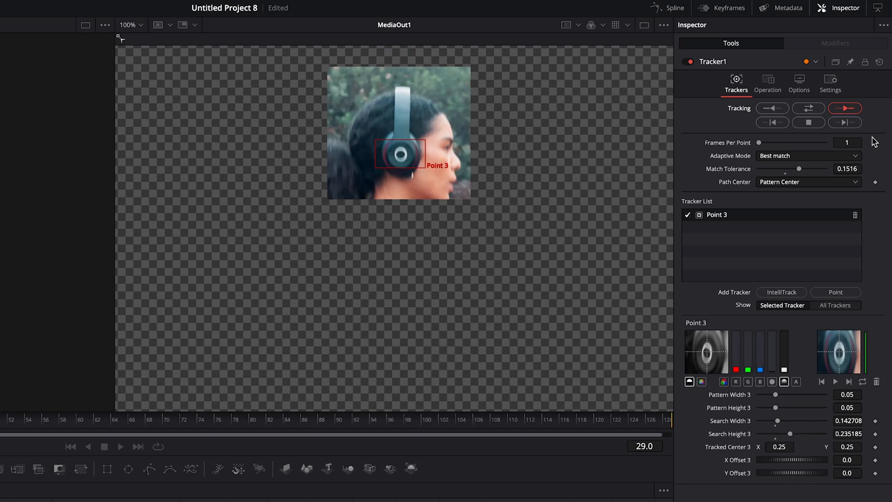
pyautogui.click(844, 108)
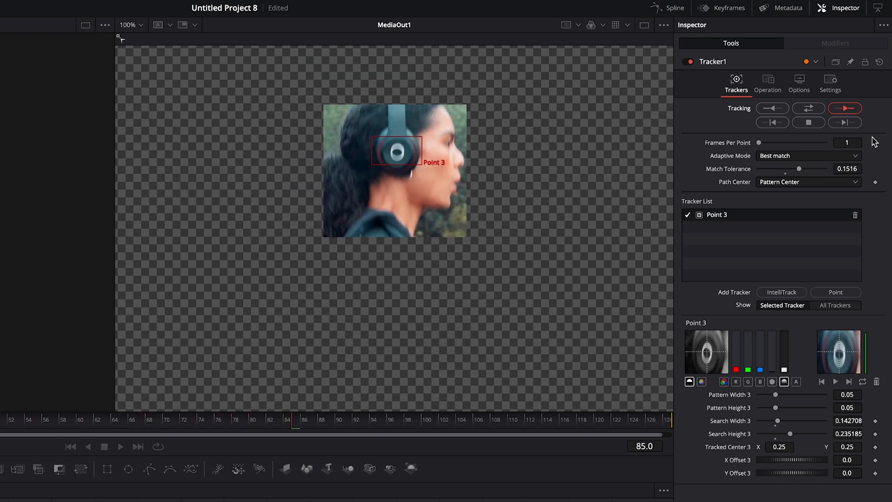
pyautogui.click(845, 108)
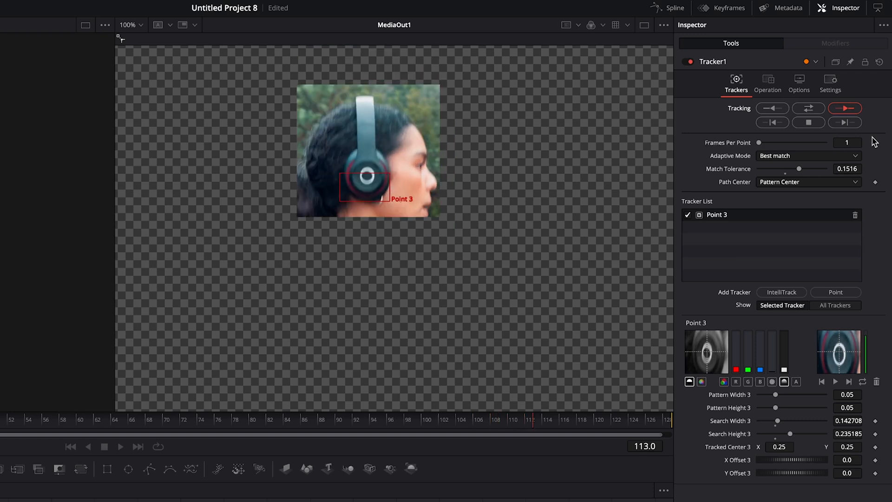
pyautogui.click(844, 108)
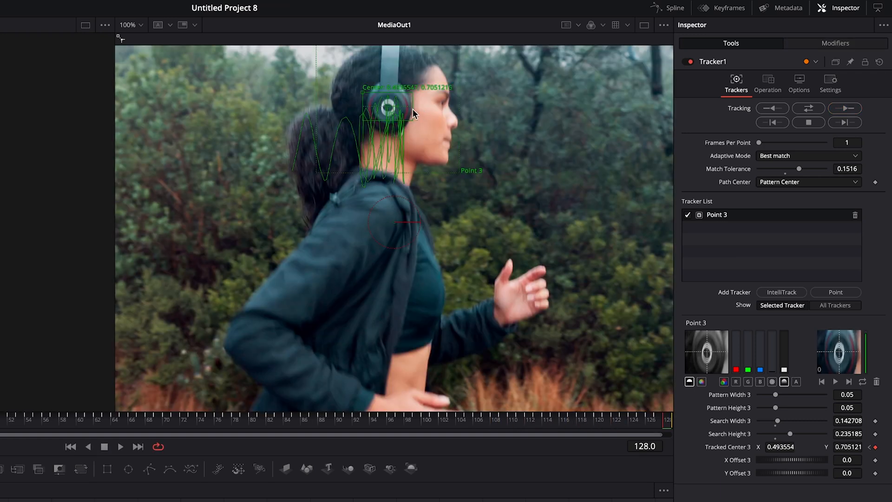
pyautogui.moveTo(406, 131)
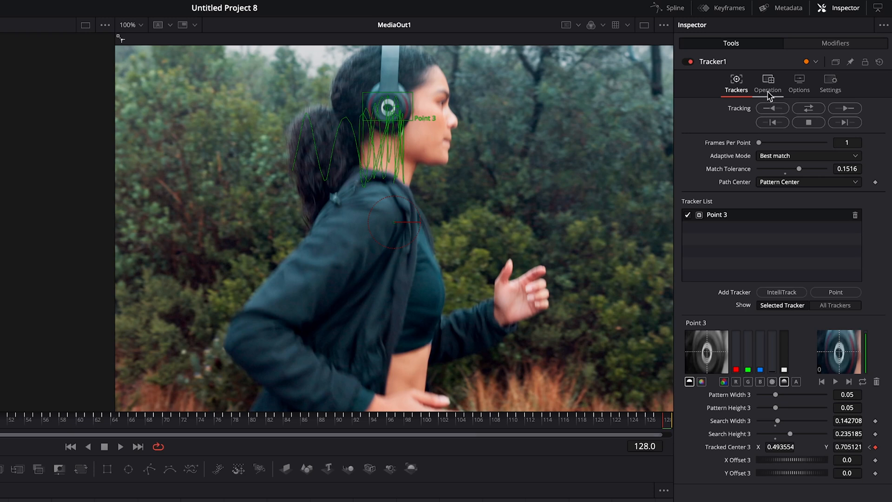
# - Set Tracker1's Operation to Match Move and its Merge to BG only
pyautogui.click(768, 82)
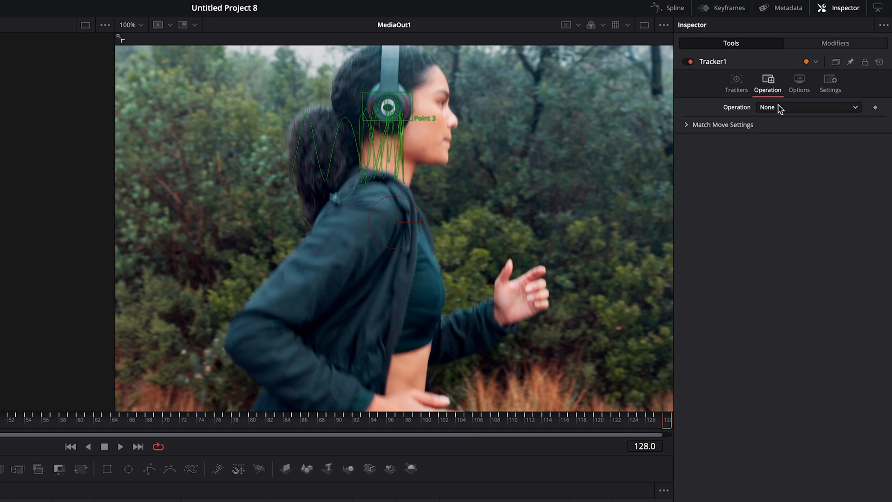
pyautogui.click(808, 107)
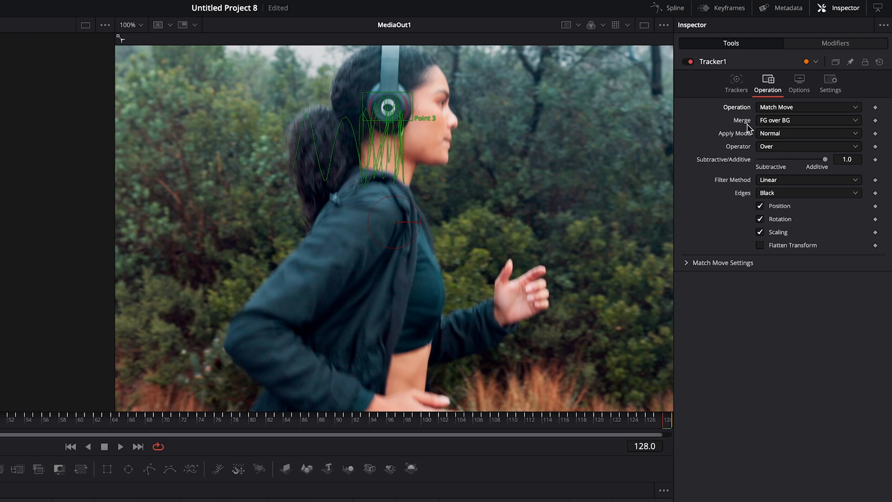
pyautogui.click(808, 120)
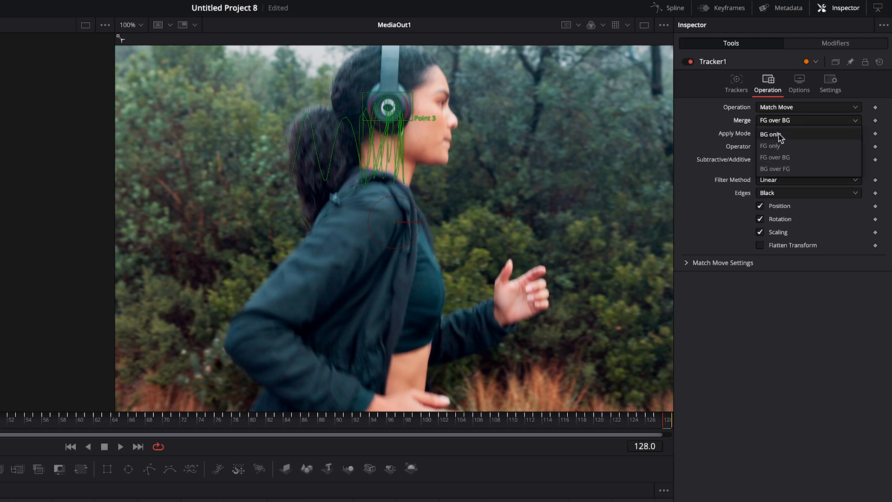
pyautogui.click(769, 134)
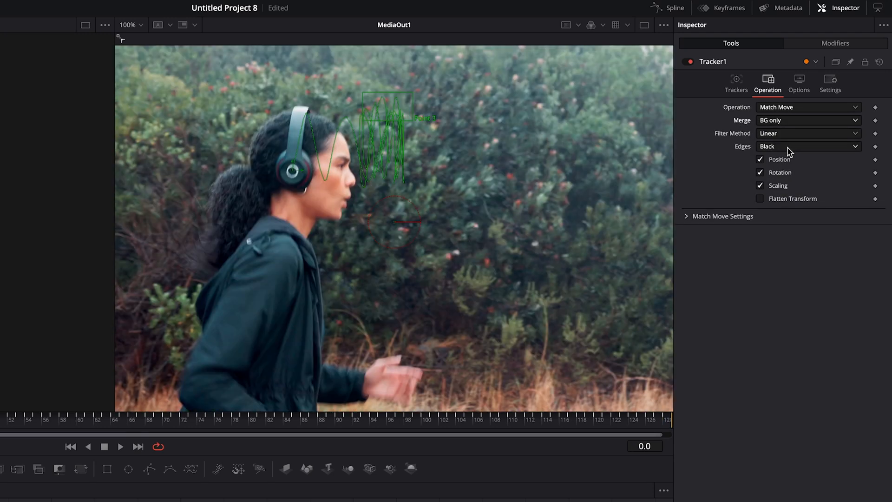
pyautogui.moveTo(758, 202)
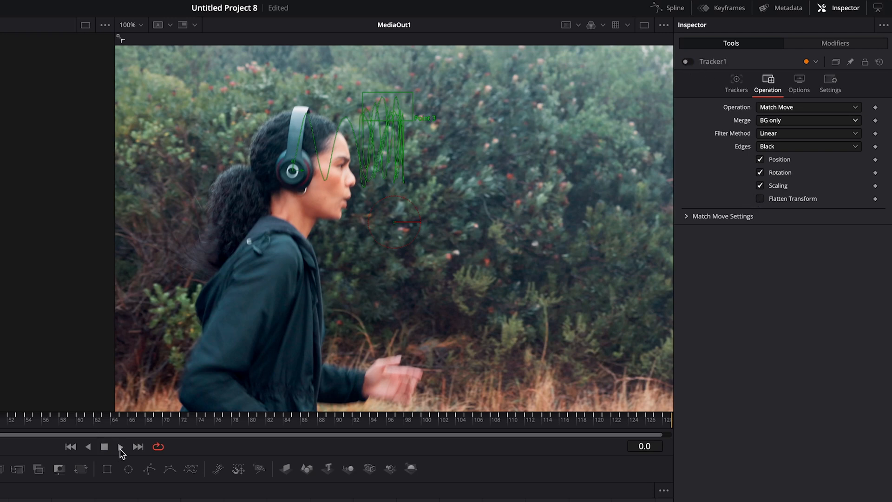
pyautogui.click(121, 447)
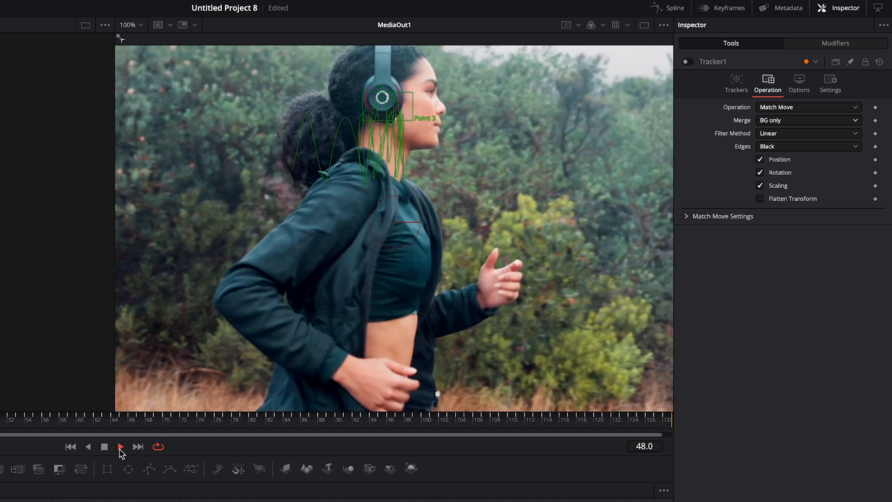
pyautogui.click(120, 447)
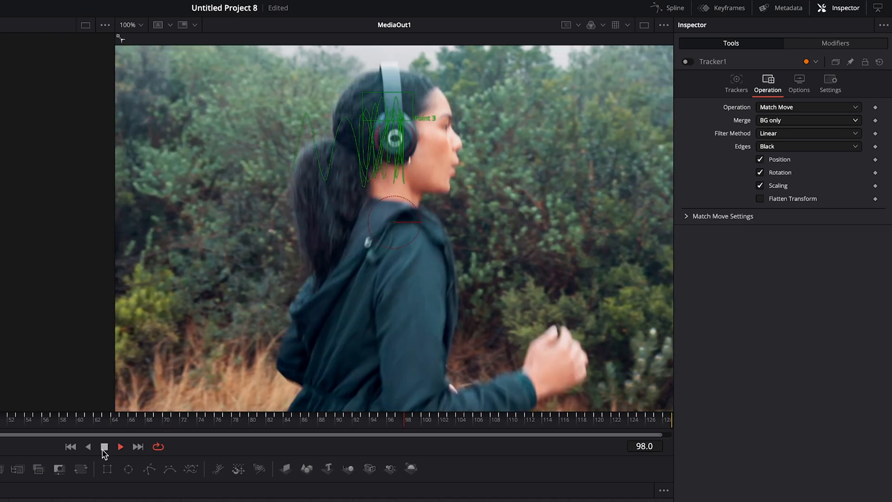
pyautogui.click(137, 447)
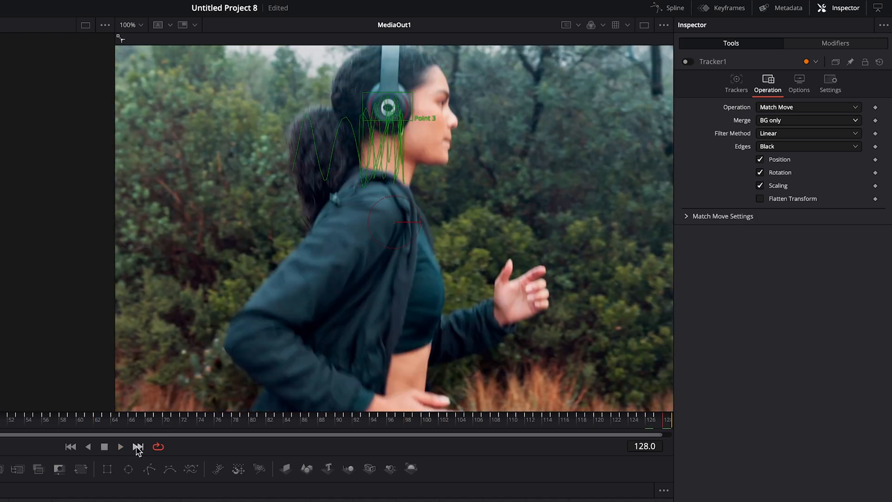
pyautogui.click(135, 447)
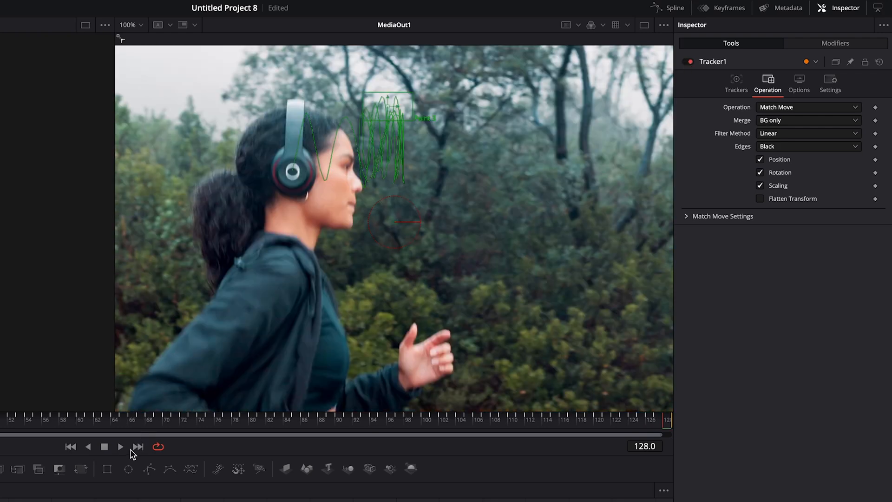
pyautogui.click(122, 447)
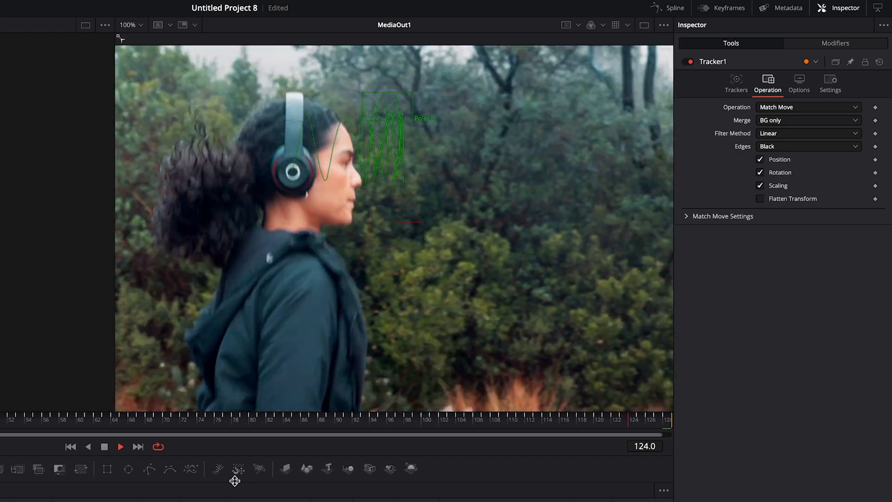
pyautogui.click(122, 447)
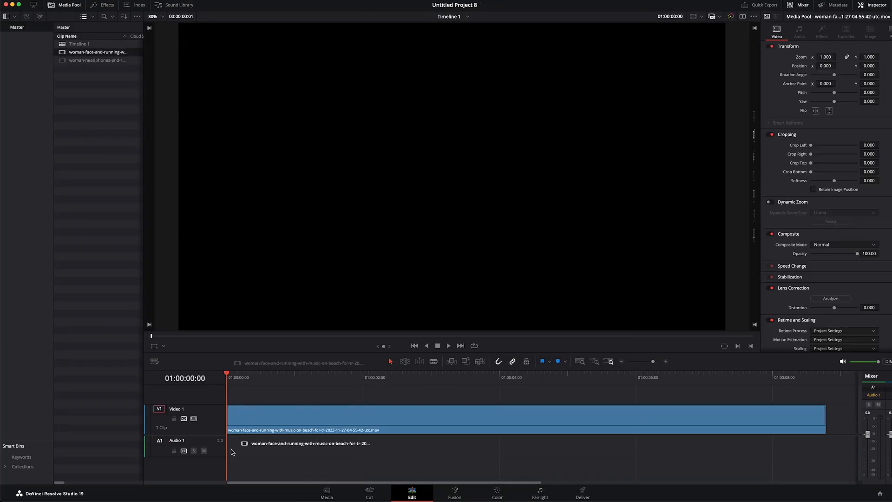
# - Show the beach running clip on the Edit timeline and open it in Fusion
pyautogui.click(353, 377)
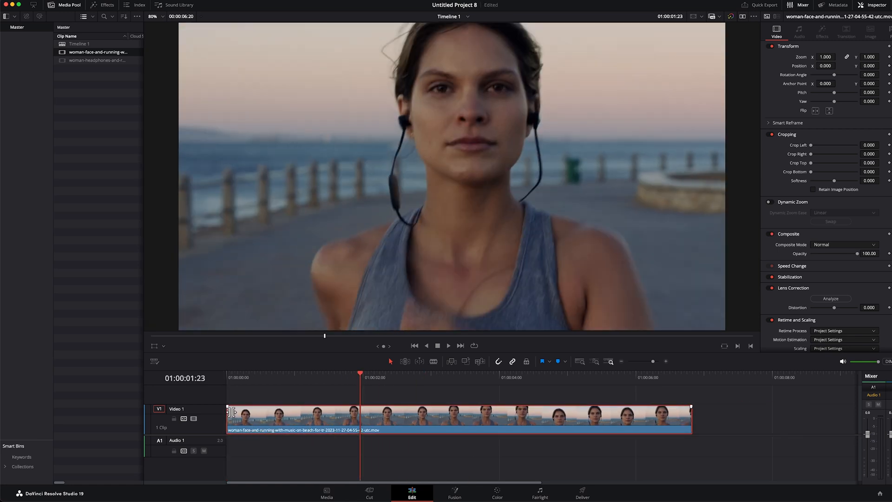
pyautogui.click(501, 379)
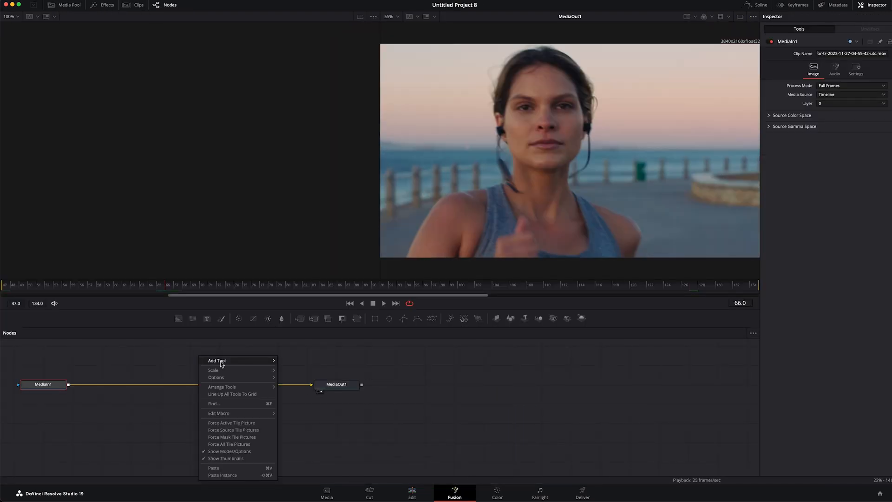
# - Add a Tracker node and insert it between the beach clip's MediaIn1 and MediaOut1
pyautogui.click(217, 360)
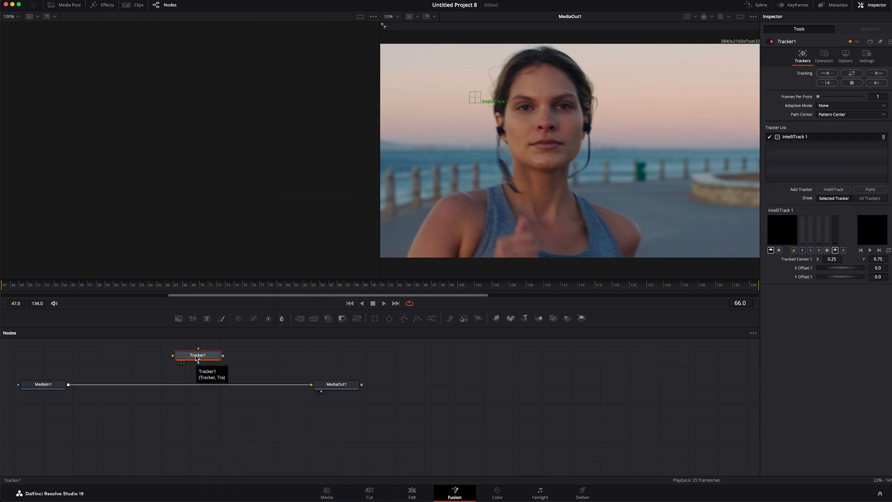
pyautogui.moveTo(198, 355); pyautogui.dragTo(189, 383)
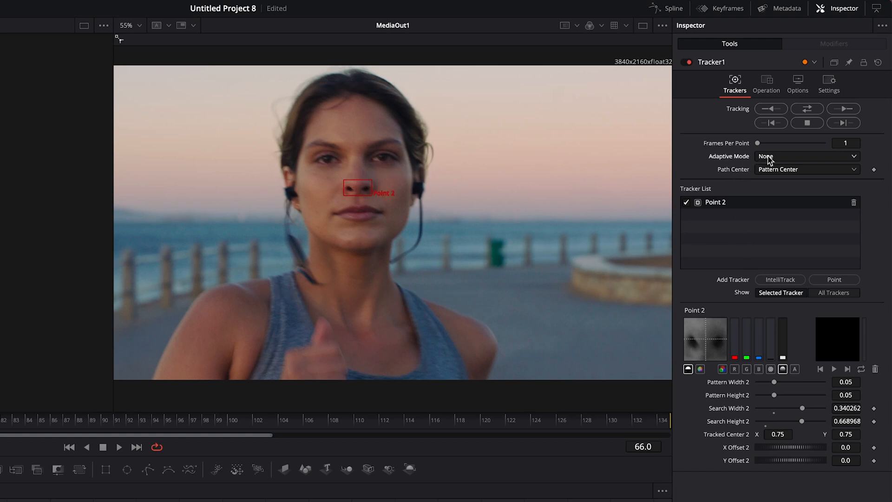
# - Set Best match with 0.1555 match tolerance and track the nose point forward to about frame 105
pyautogui.click(807, 156)
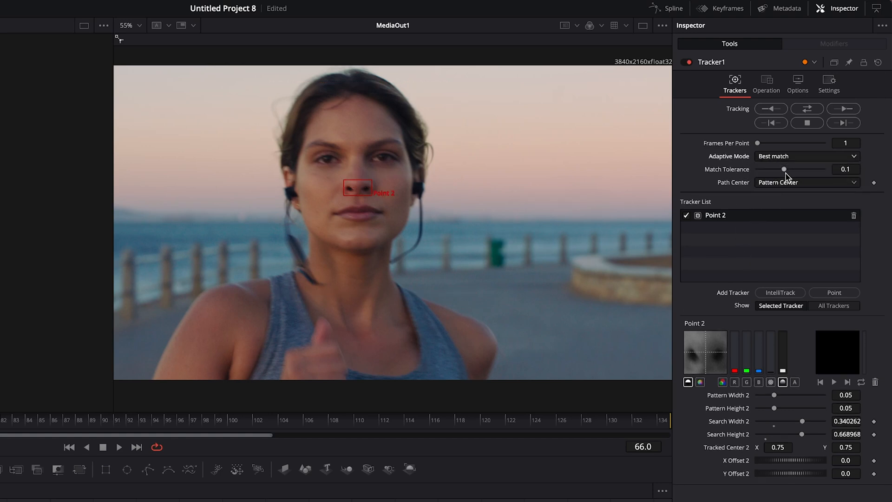
pyautogui.moveTo(784, 169); pyautogui.dragTo(799, 169)
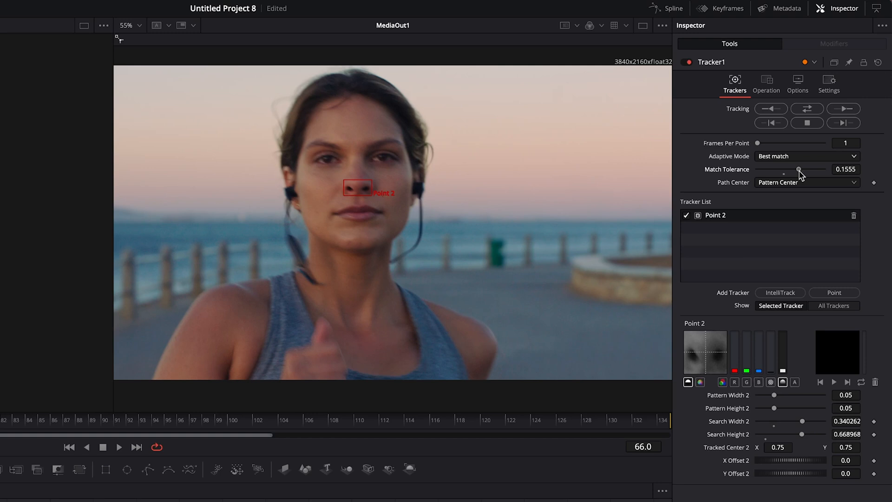
pyautogui.moveTo(843, 109)
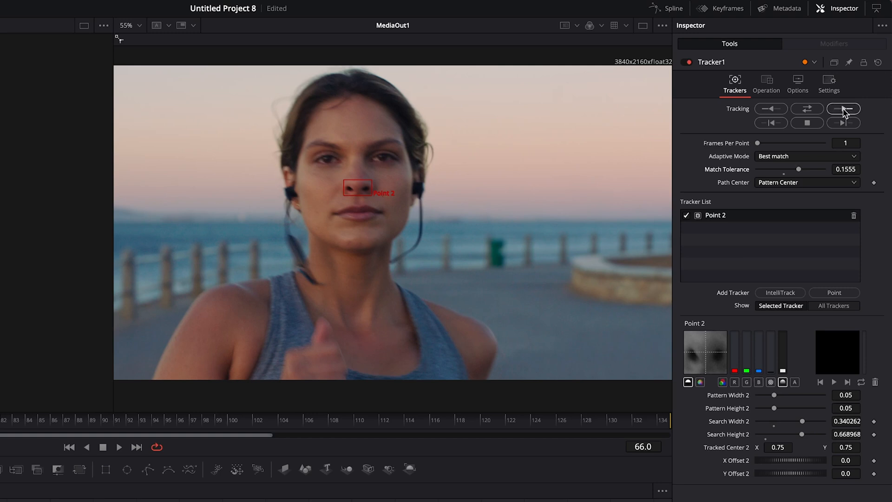
pyautogui.click(843, 108)
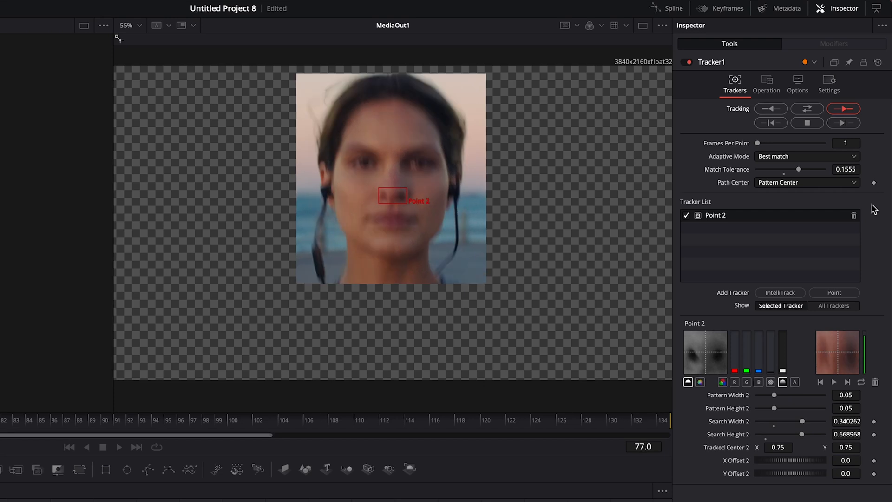
pyautogui.click(844, 109)
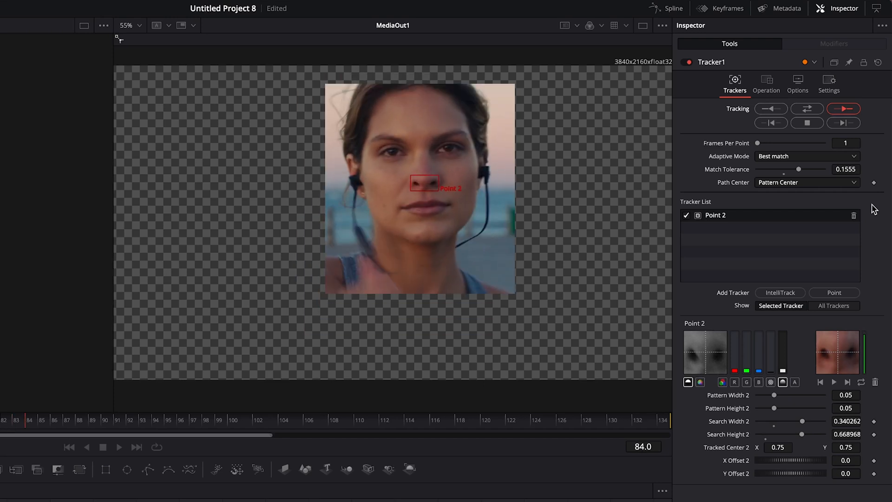
pyautogui.click(844, 108)
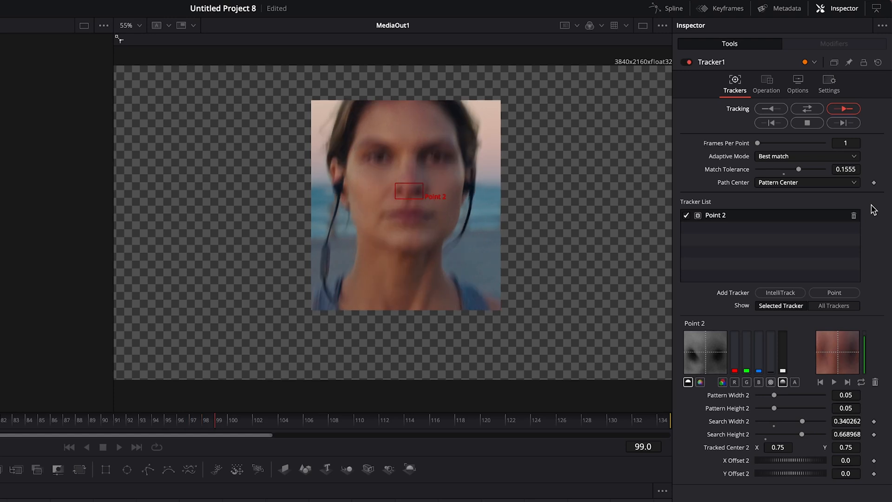
pyautogui.click(767, 80)
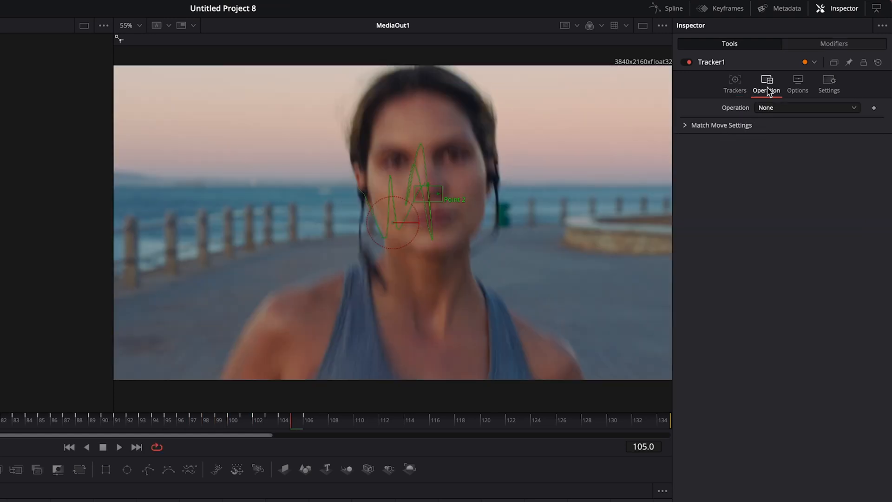
# - Choose Match Move as Tracker1's operation and check the stabilization on another frame
pyautogui.click(807, 107)
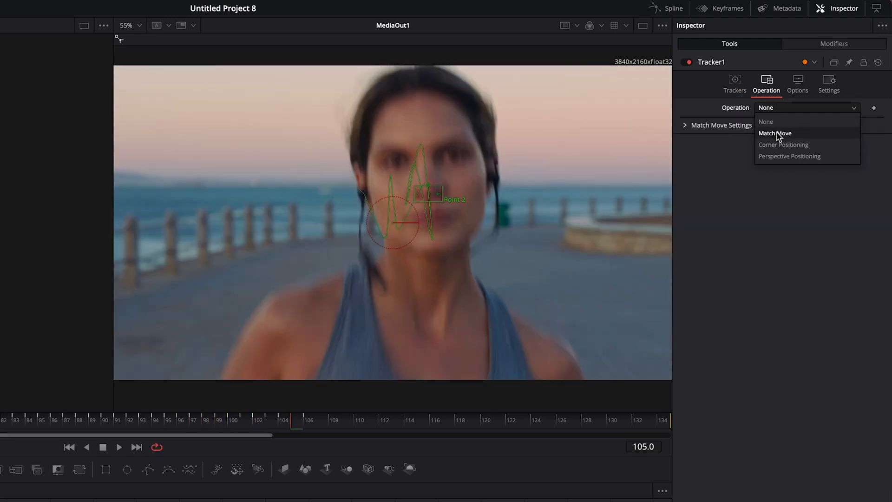
pyautogui.click(775, 133)
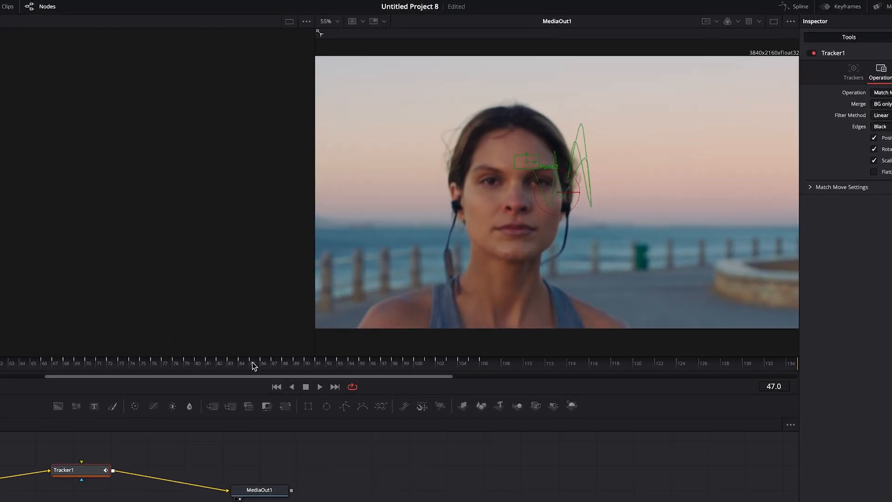
pyautogui.click(319, 387)
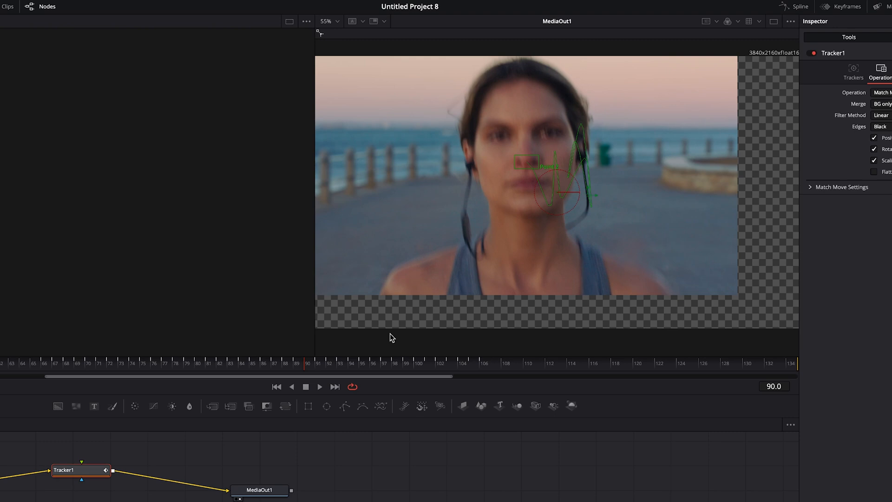
pyautogui.moveTo(372, 316)
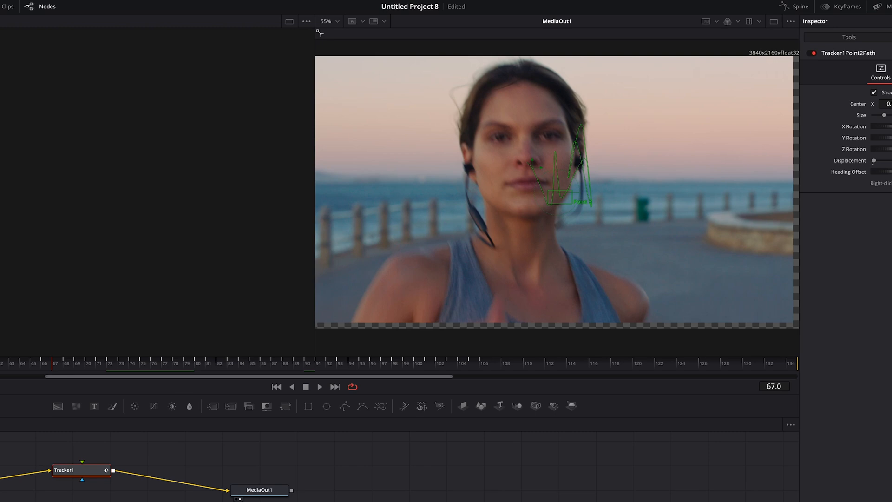
# - On the Edit page, zoom the beach clip to 1.56, set Position Y to -55, and play back
pyautogui.click(355, 489)
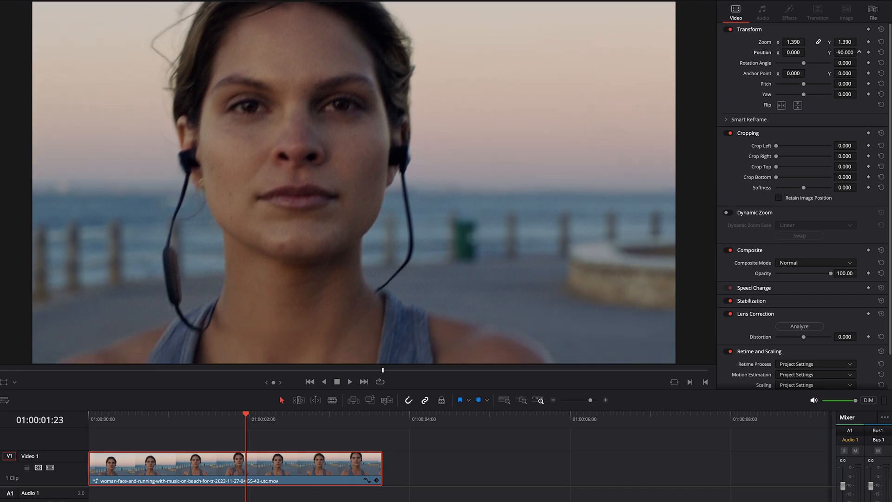
pyautogui.click(270, 418)
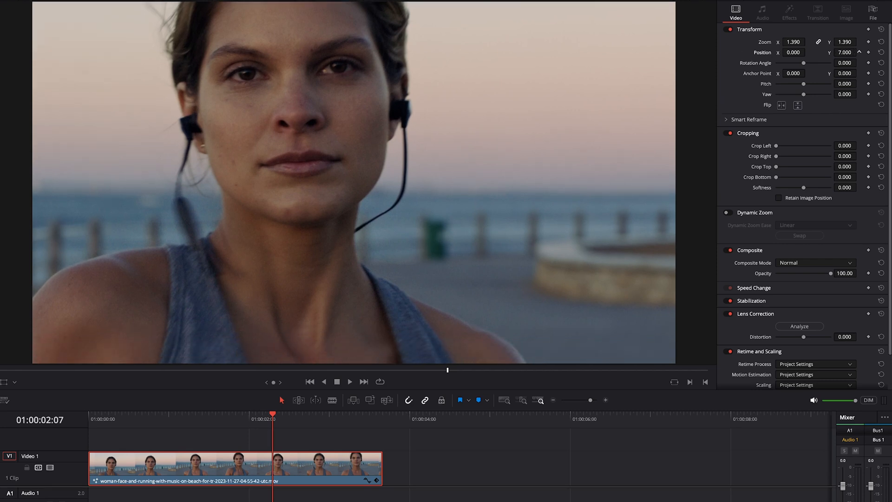
pyautogui.click(213, 421)
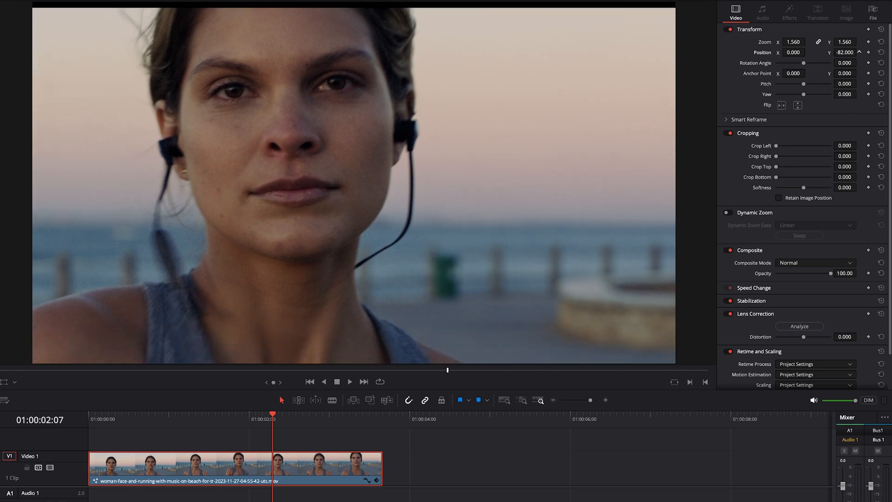
pyautogui.click(179, 423)
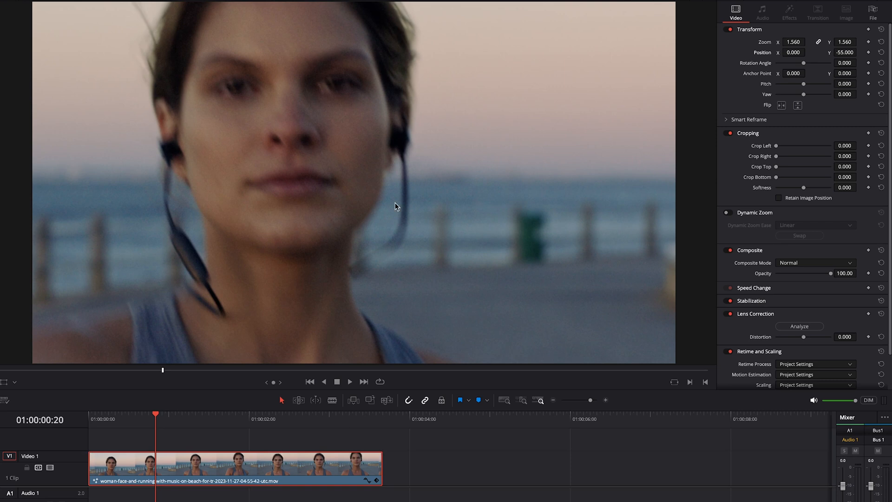
pyautogui.click(351, 382)
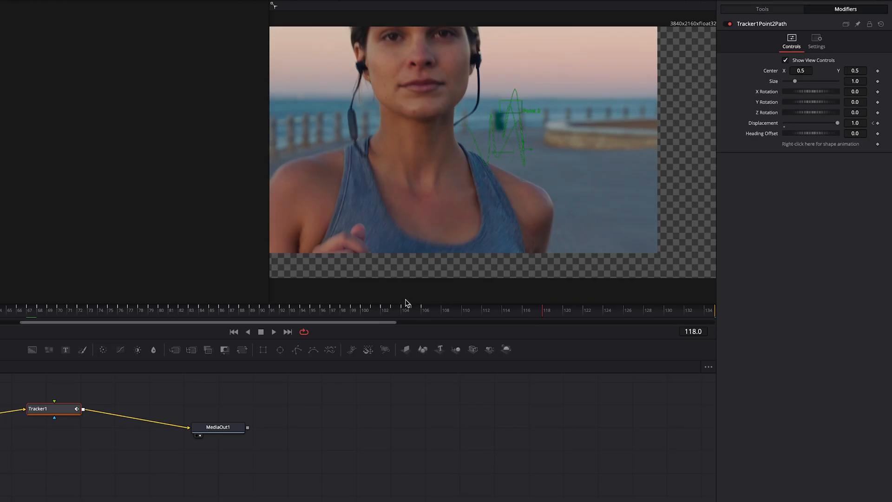
pyautogui.moveTo(45, 341)
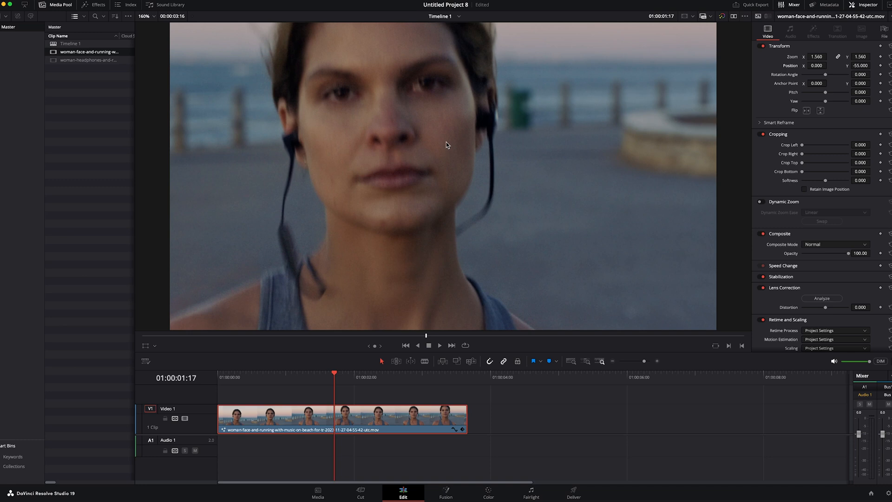
pyautogui.moveTo(444, 151)
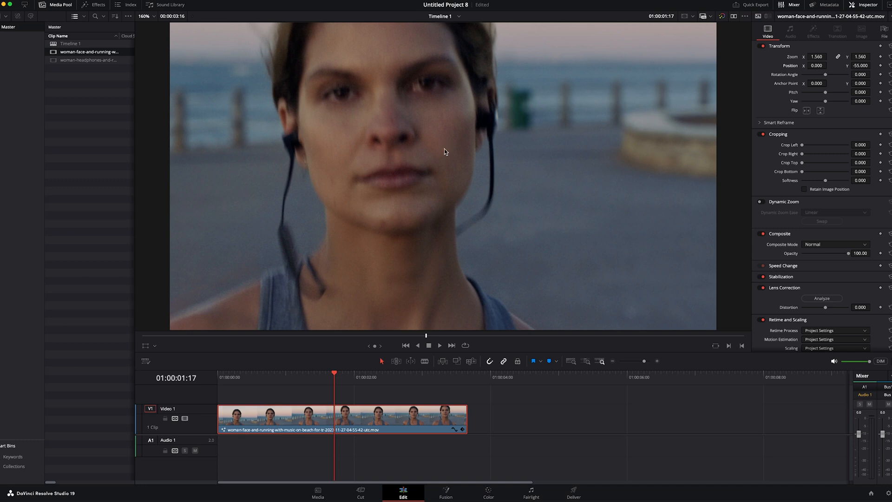
pyautogui.moveTo(441, 147)
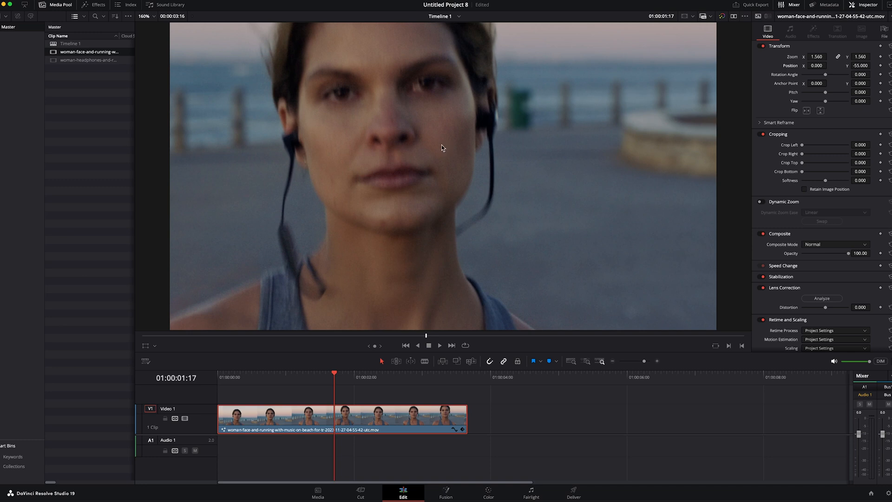
pyautogui.moveTo(438, 153)
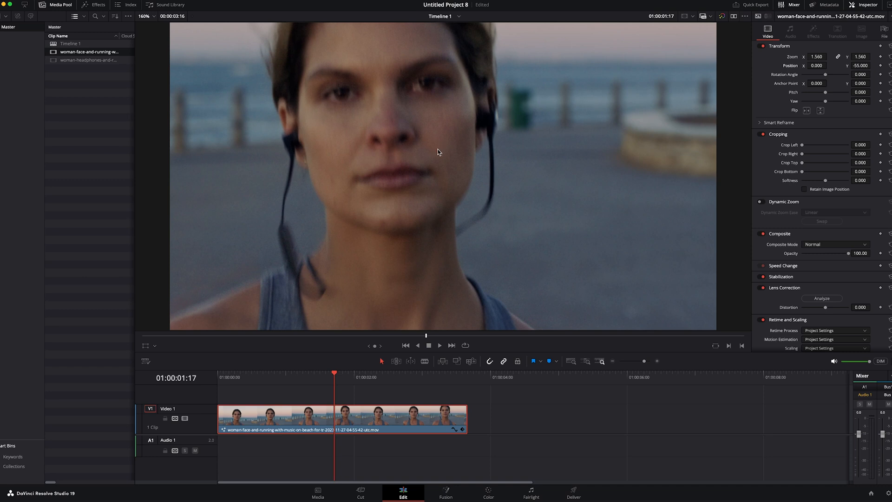
pyautogui.moveTo(438, 144)
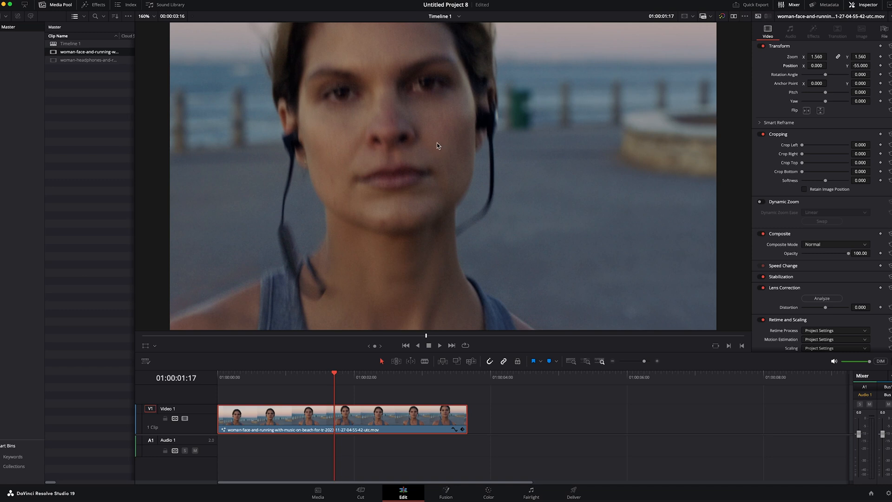
pyautogui.moveTo(434, 149)
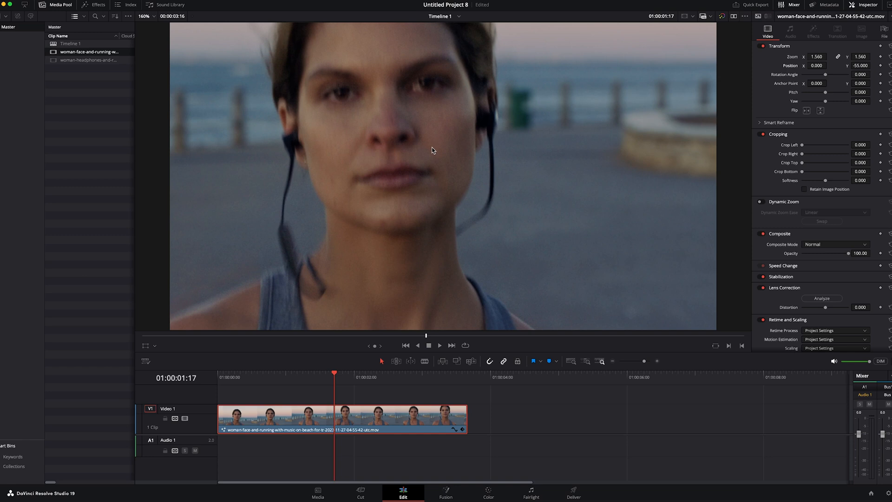
pyautogui.click(445, 492)
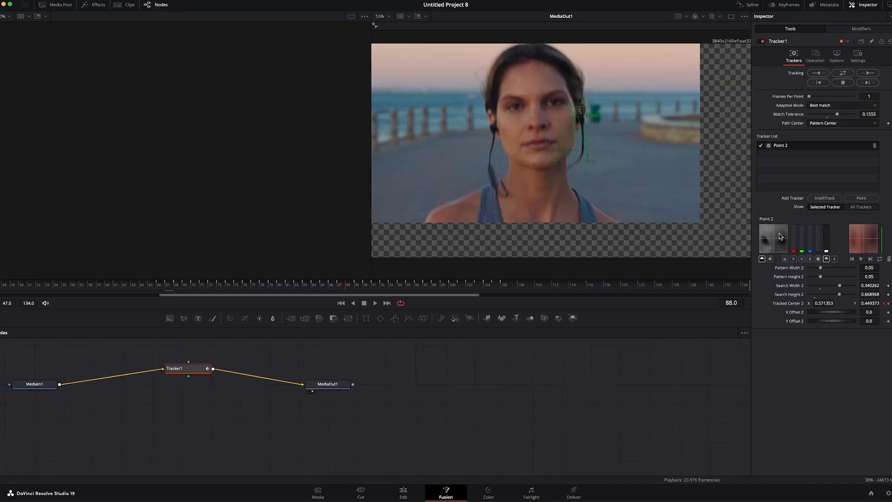
pyautogui.click(861, 198)
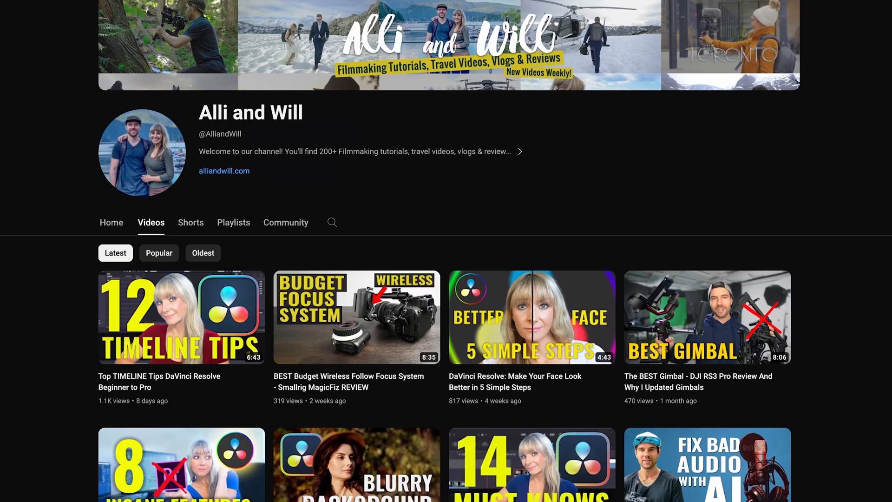
# - Scroll down through the channel's grid of editing tutorial videos
pyautogui.scroll(-3)
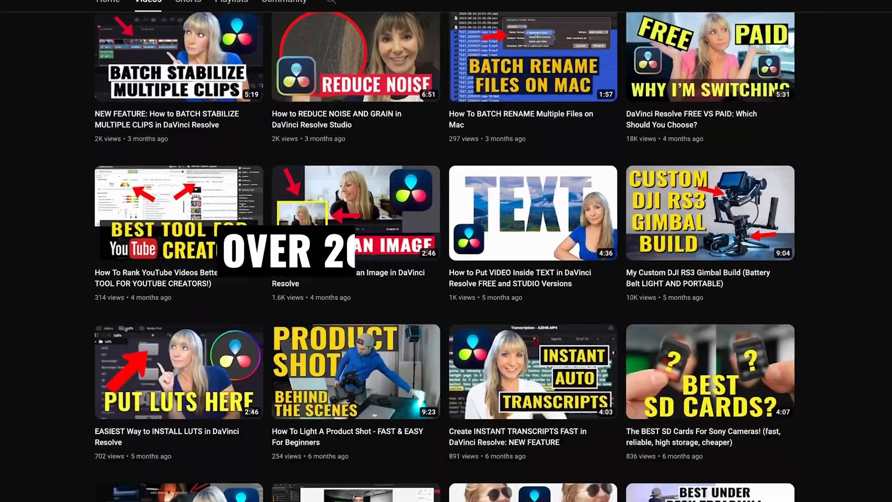
pyautogui.scroll(-3)
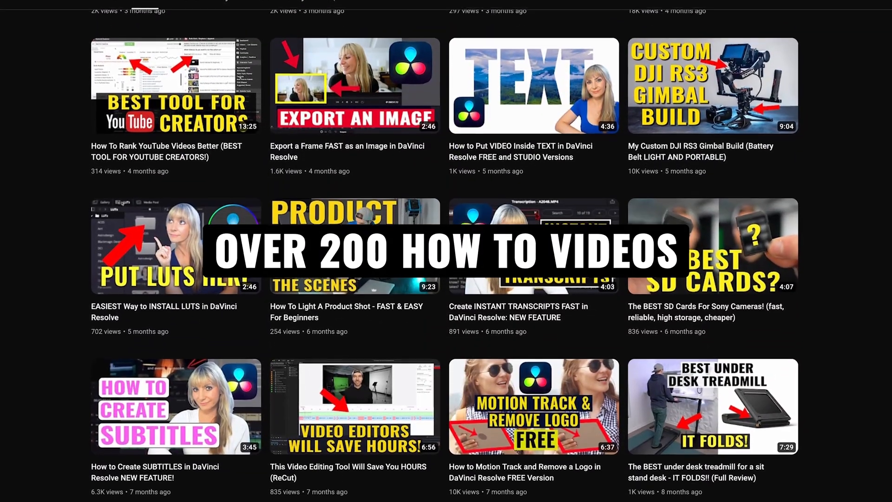
pyautogui.scroll(-3)
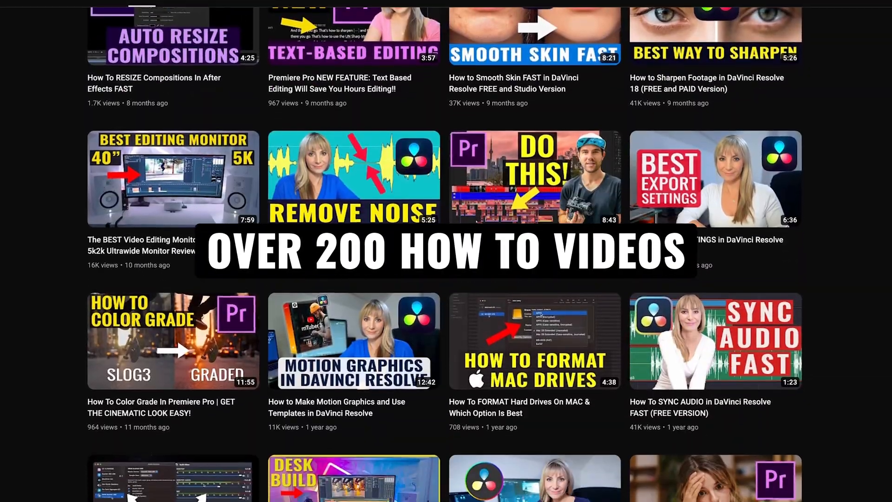
pyautogui.scroll(-3)
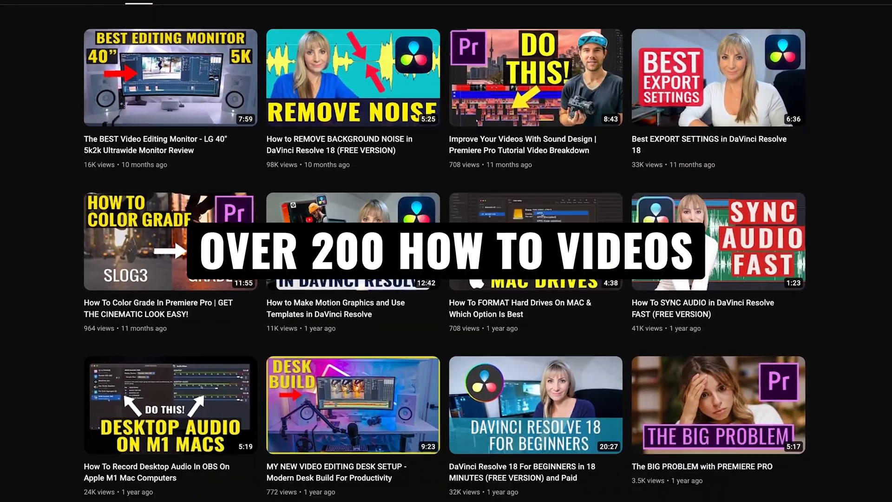